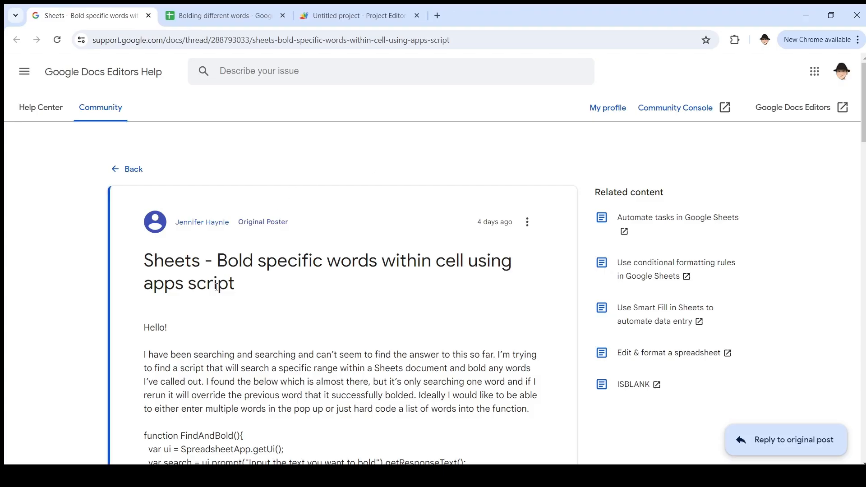
mouse_move(76, 276)
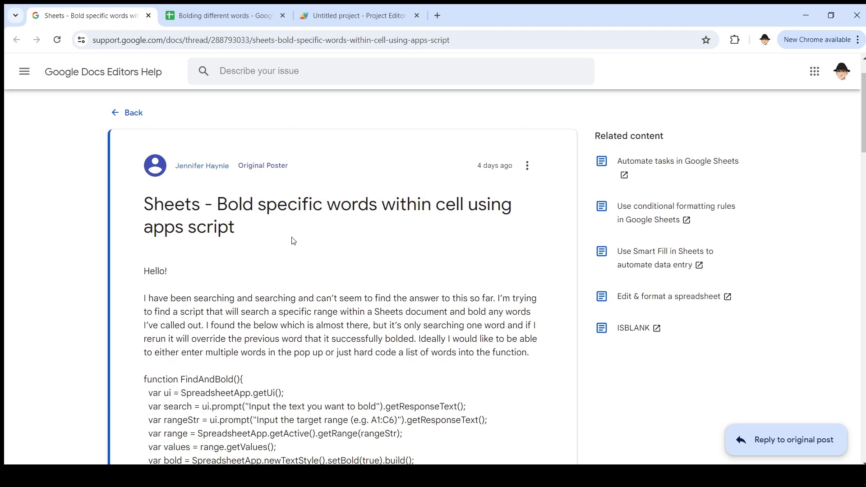
Paste 'these three words' into the sheet, then open Extensions > Apps Script.
scroll("down", 3)
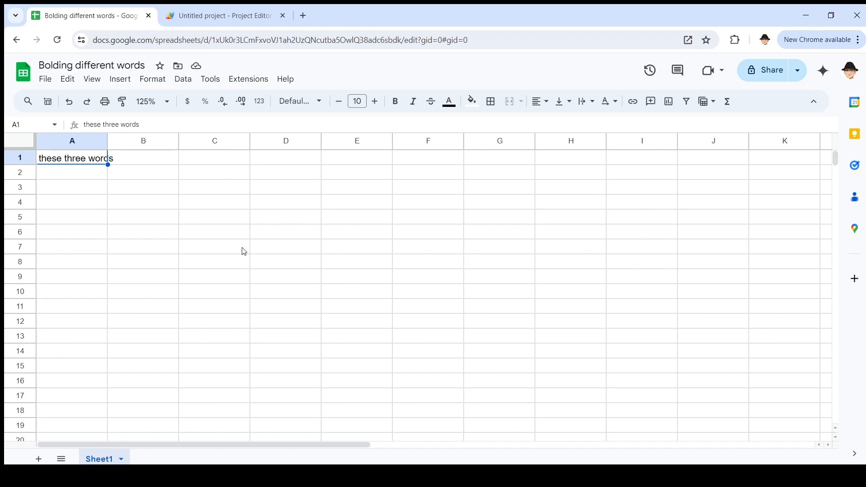
key("enter")
type("these three words")
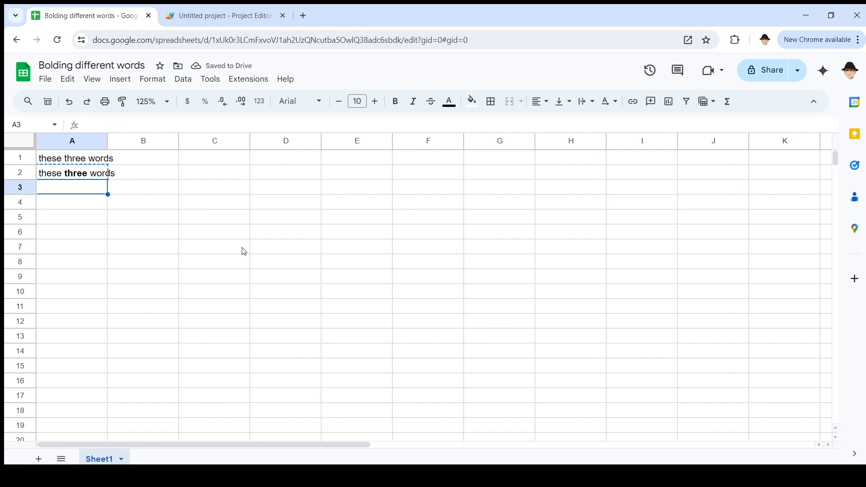
key("ctrl+v")
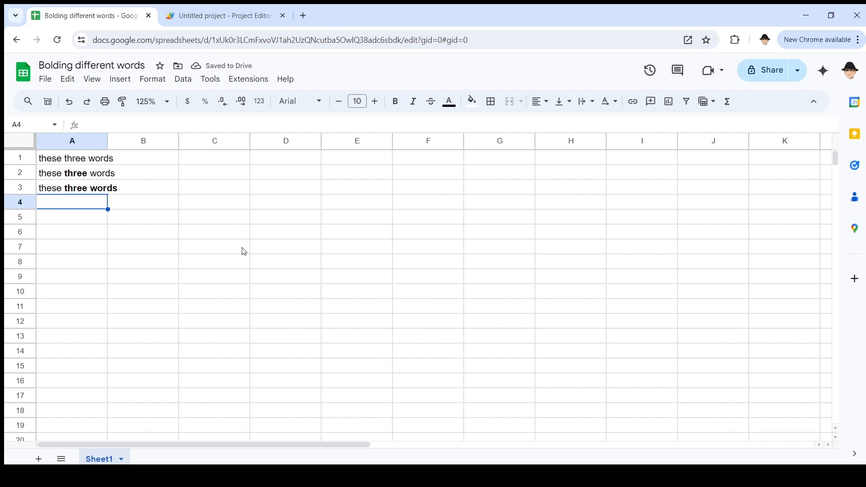
type("these three words")
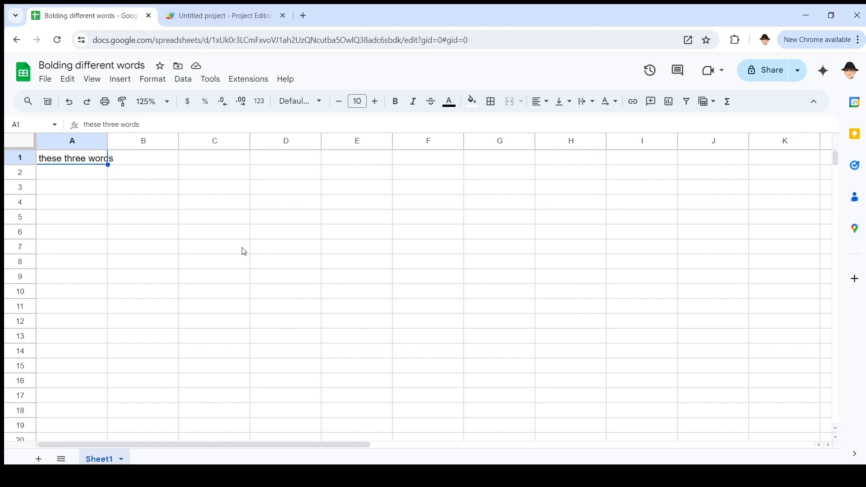
left_click(248, 79)
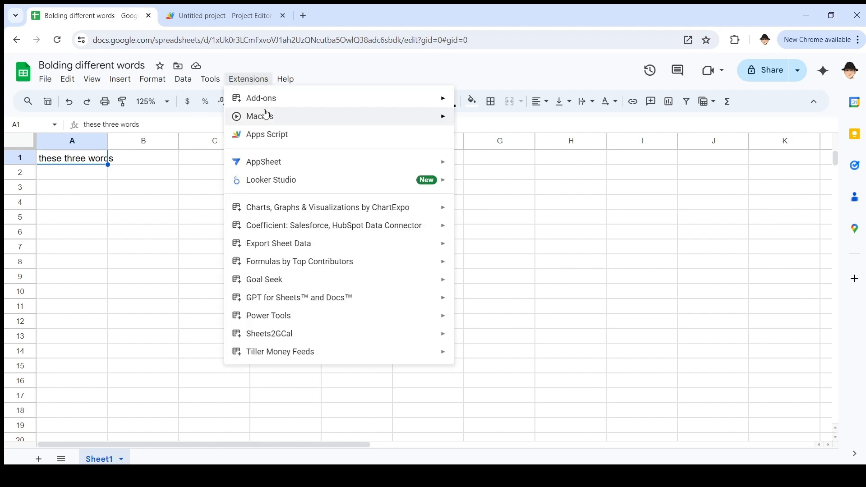
left_click(224, 15)
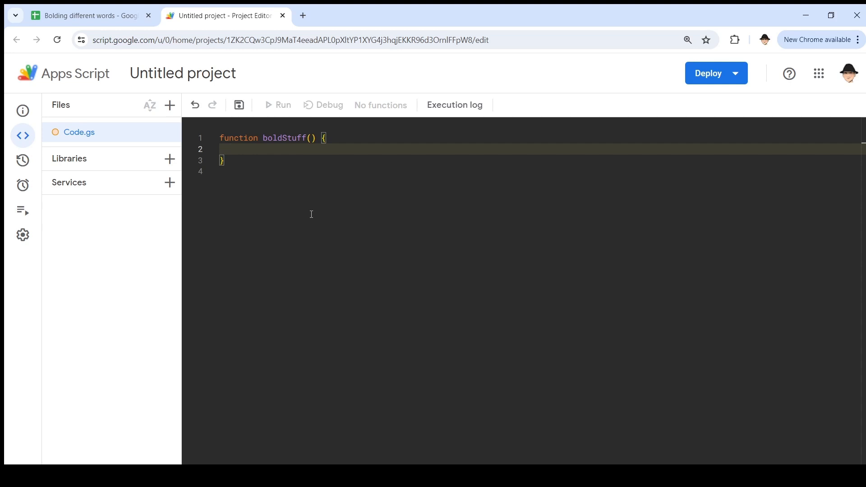
Declare const sh = SpreadsheetApp and const ss = sh.getActive().getActiveSheet() in boldStuff.
left_click(229, 149)
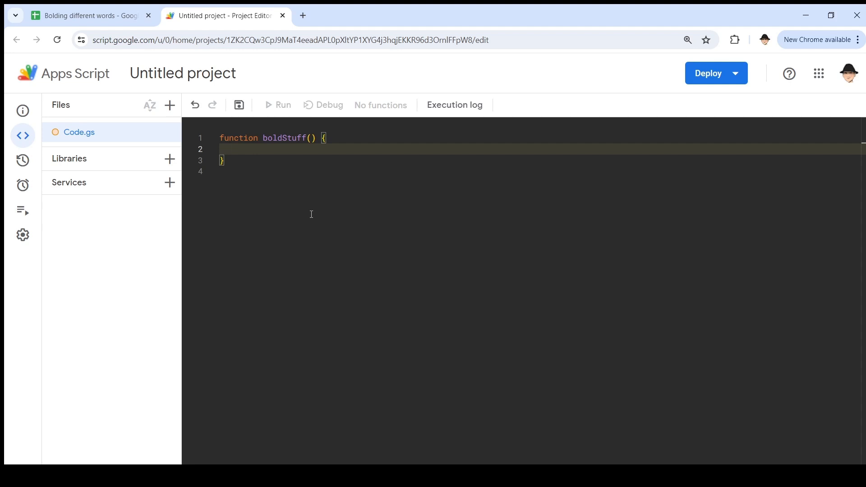
type("const")
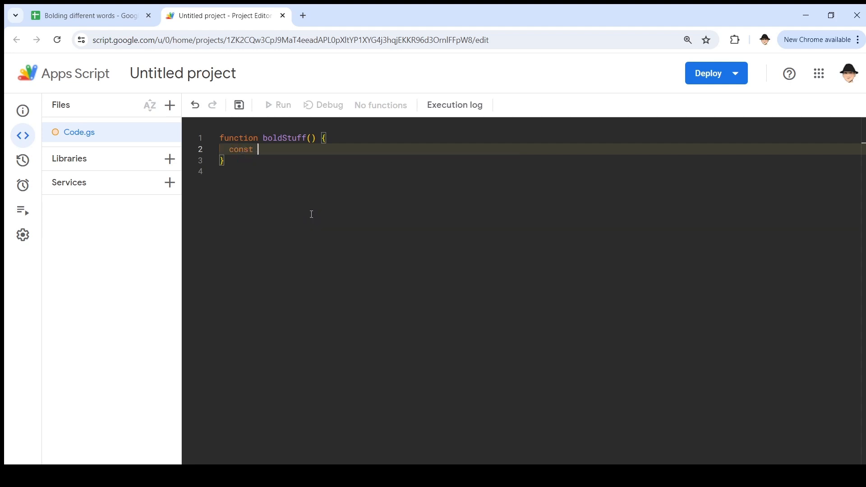
type("sh = SpreadsheetApp")
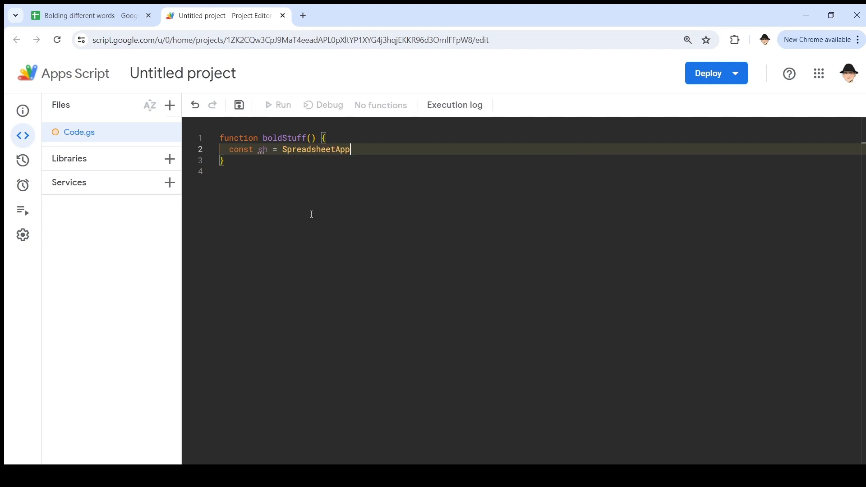
type(".getActive()")
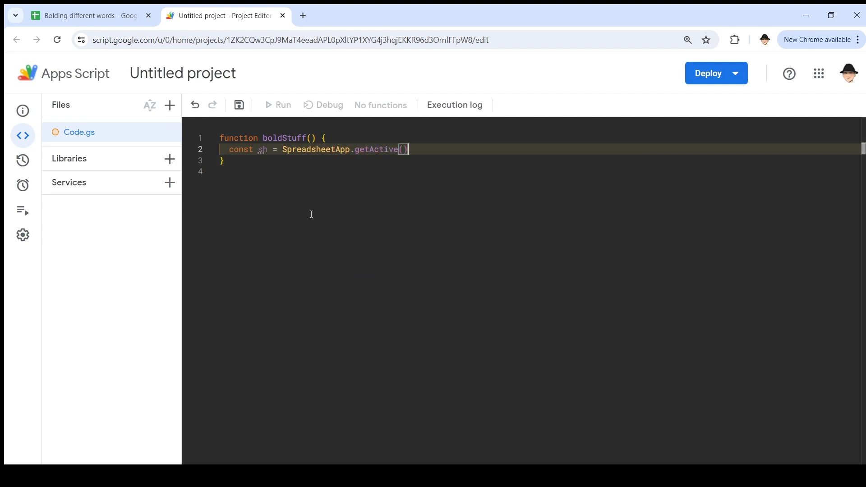
type(".setNew")
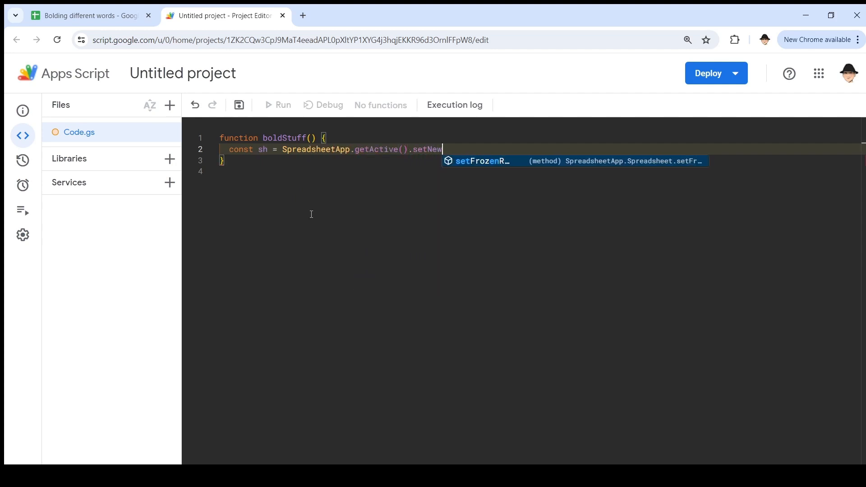
key("Backspace")
type(";")
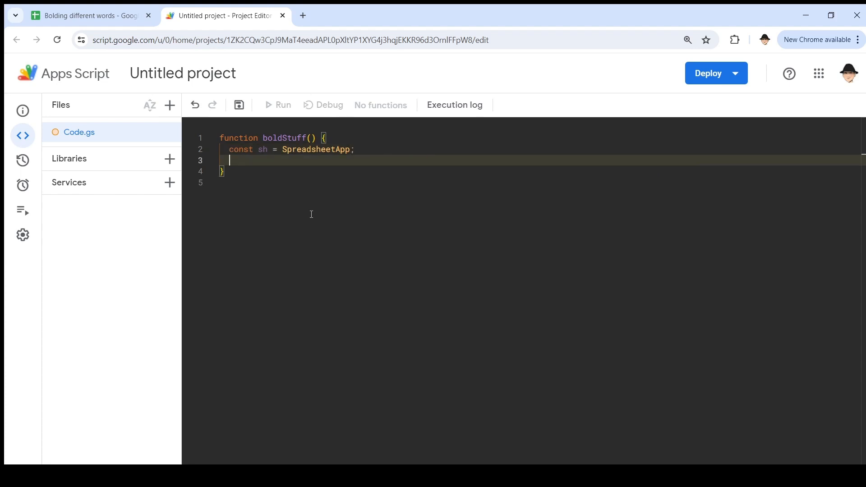
type("const ss = sh.getActiveSheet")
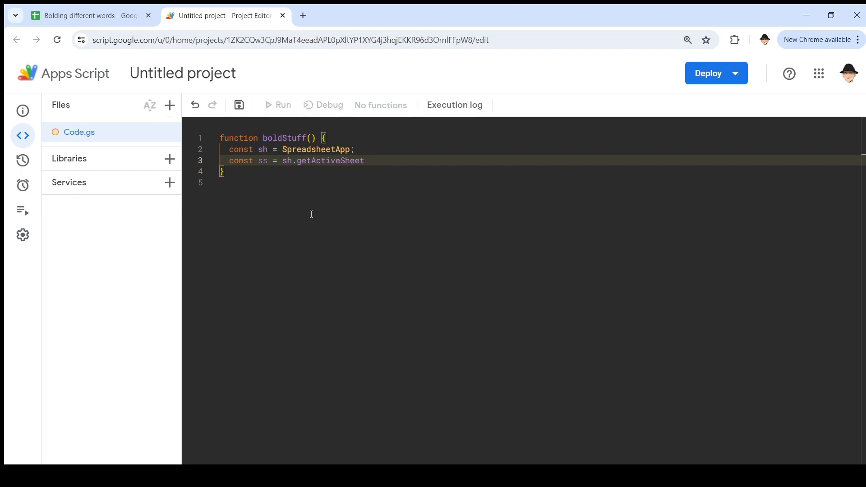
type("getActive")
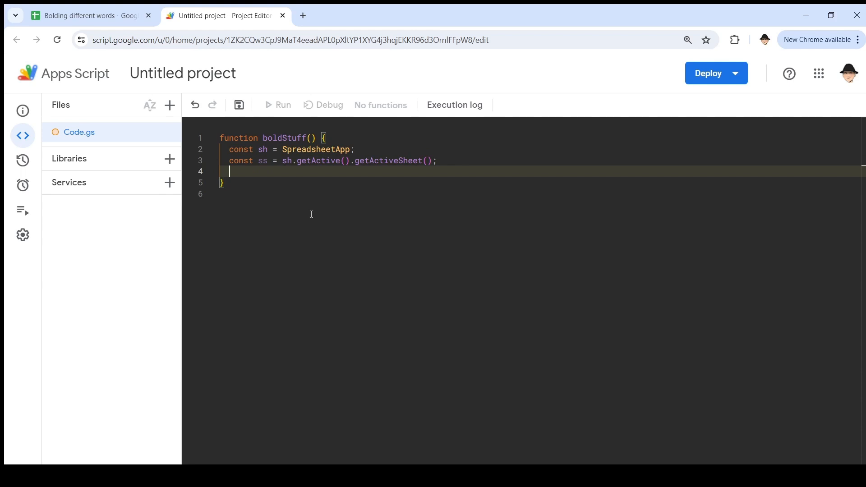
Start const BOLD = sh.newTextStyle() using autocomplete.
type("const")
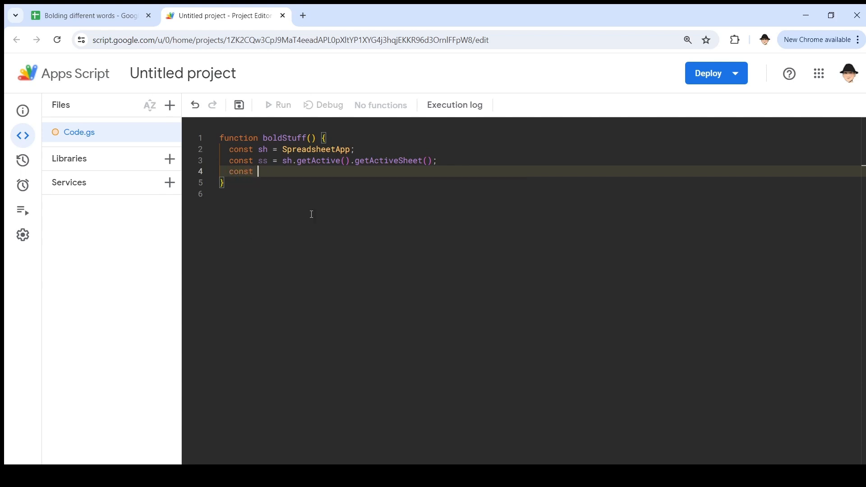
type("BOLD =")
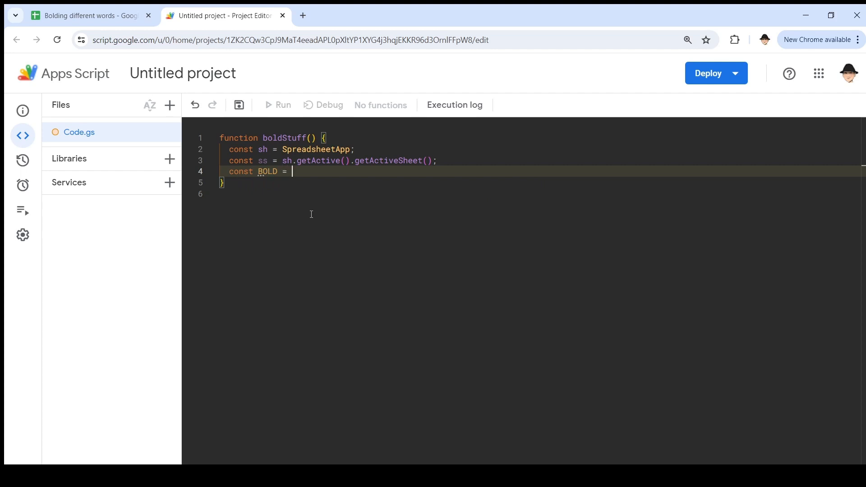
type("sh.")
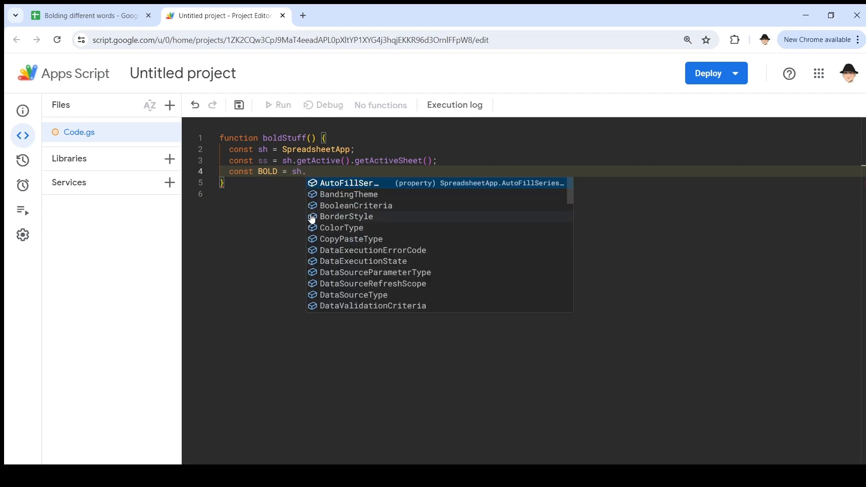
type("new")
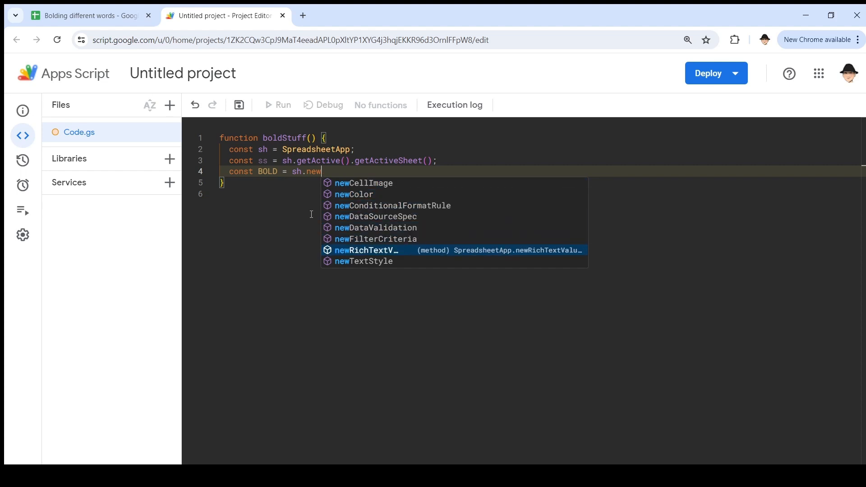
left_click(362, 260)
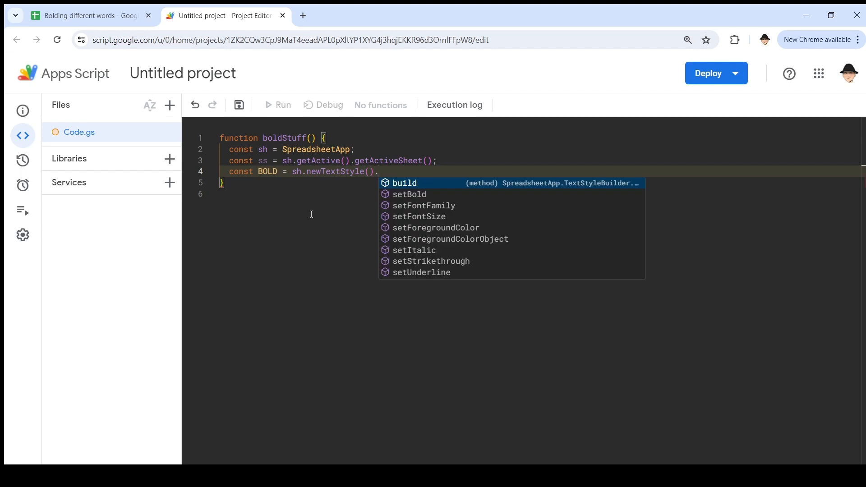
key("Down")
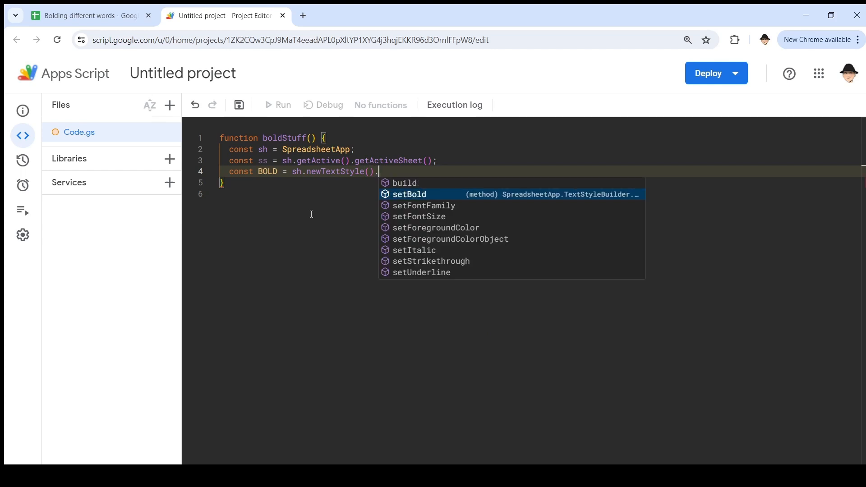
key("Down")
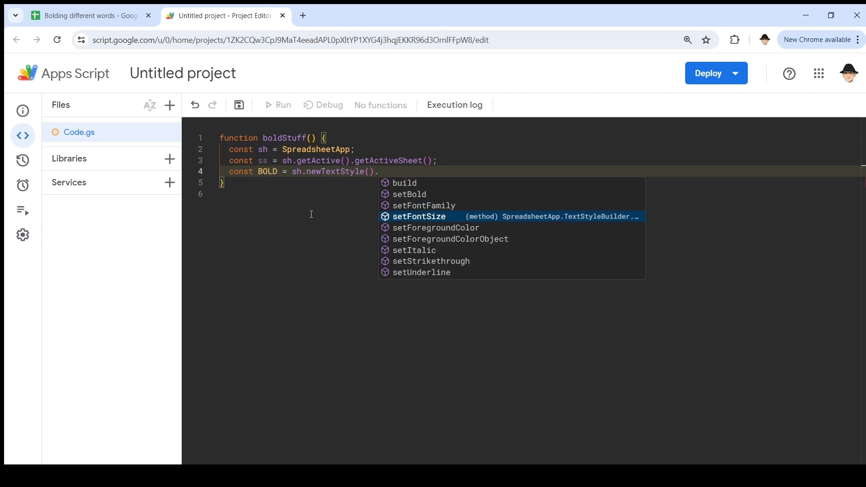
key("Down")
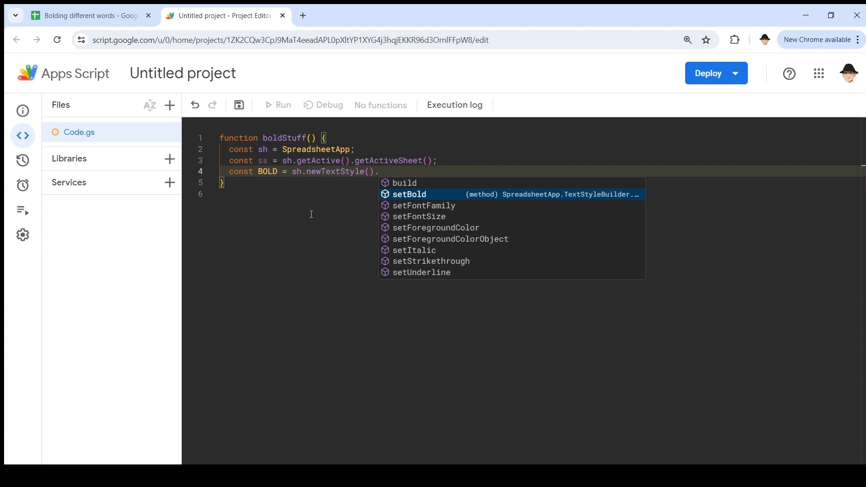
Chain .setBold(true).build(); to complete the BOLD constant.
type("t)")
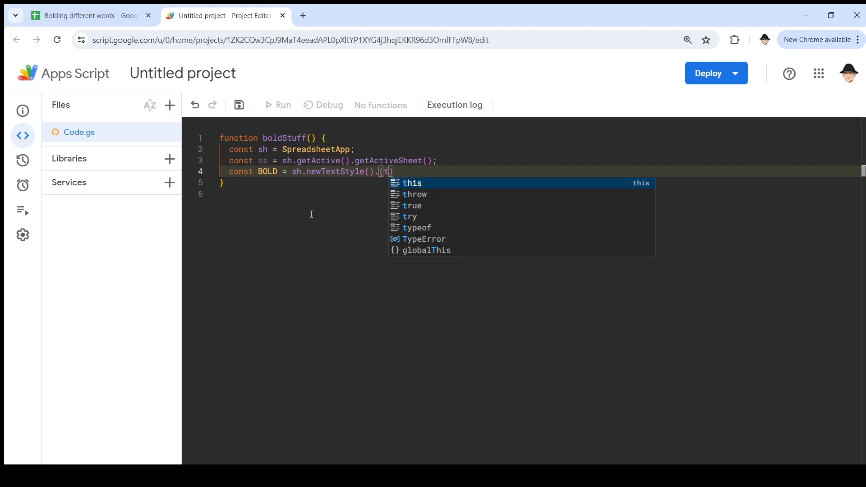
type("setBold(")
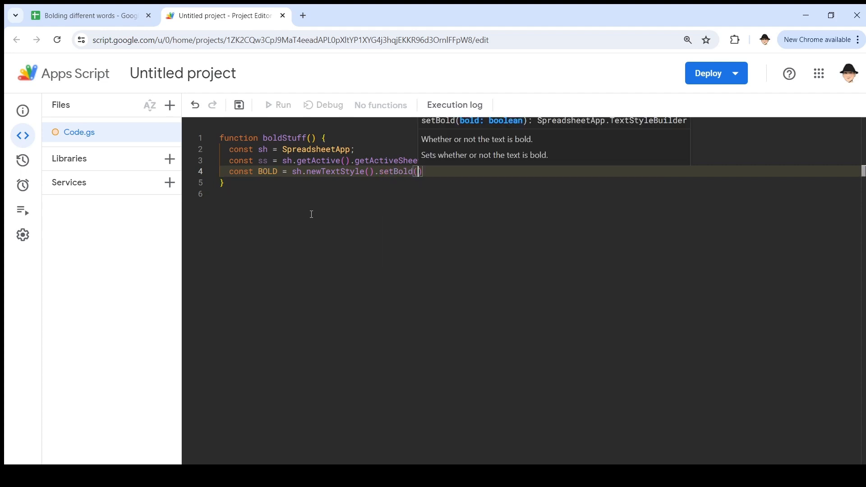
type("true")
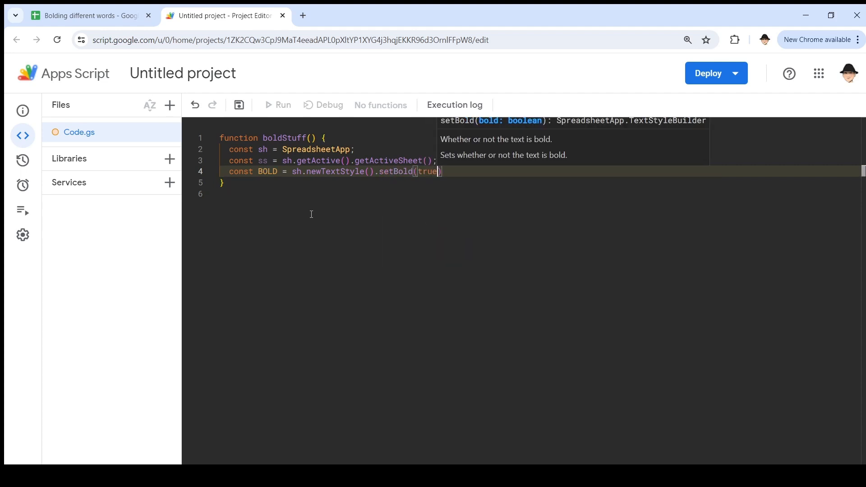
type(".build(")
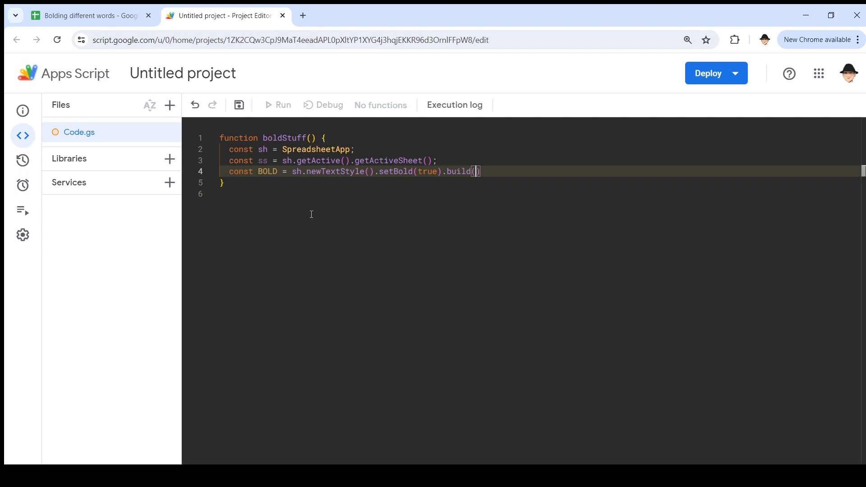
type(";")
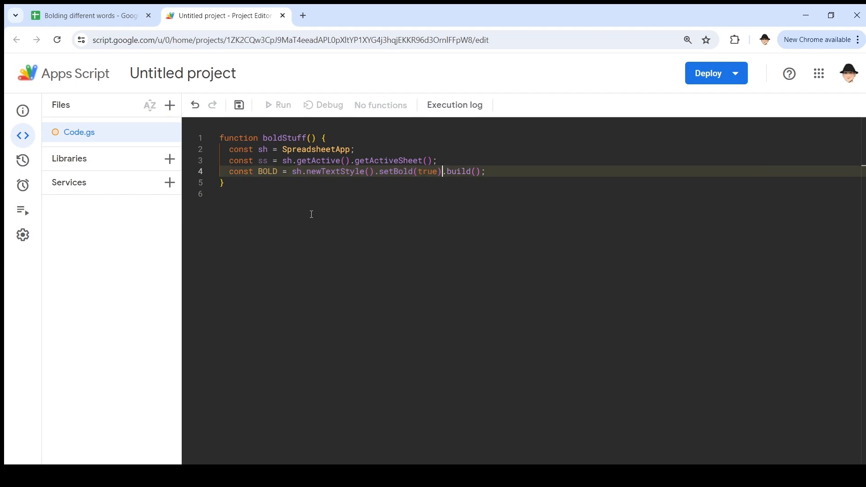
double_click(460, 172)
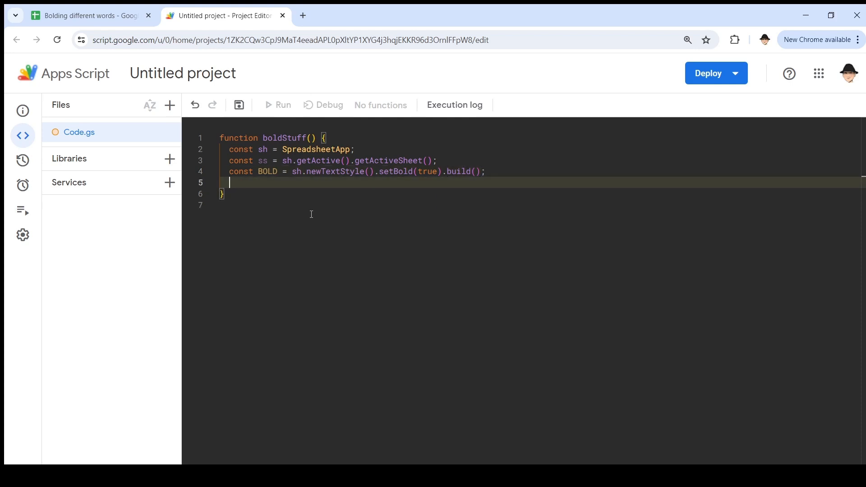
Get cell A1 into const rng with ss.getRange(1, 1).
type("const rng =")
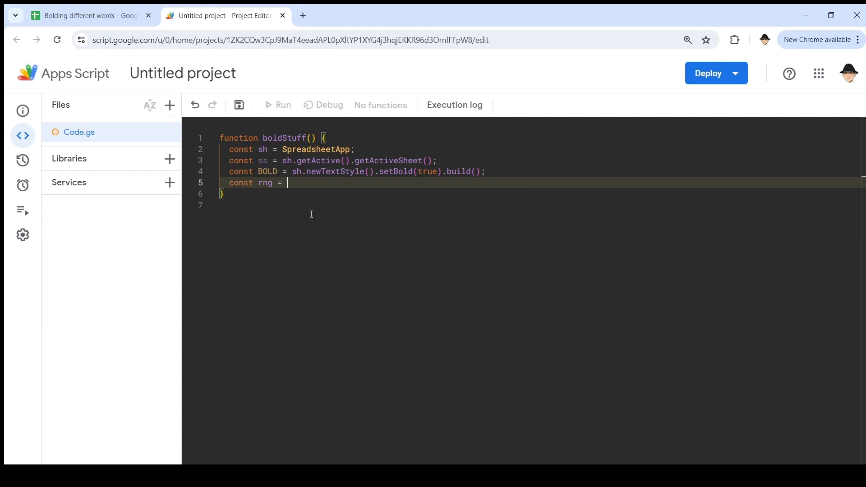
type("ss.")
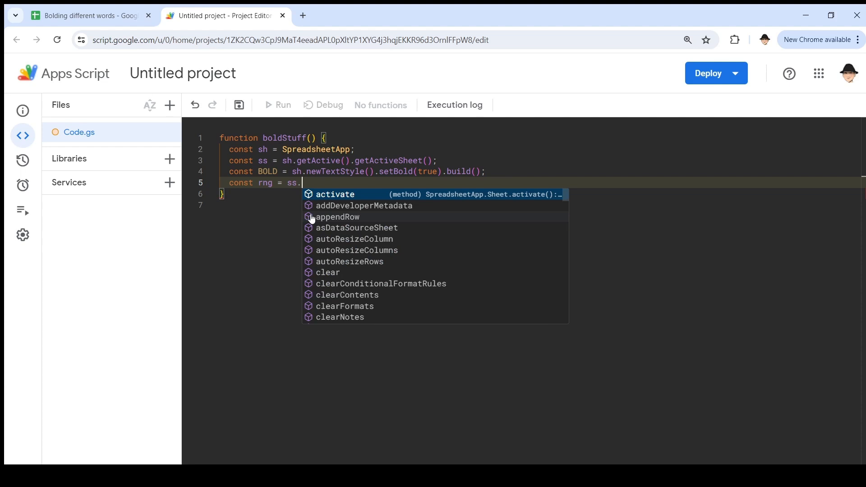
type("getRange")
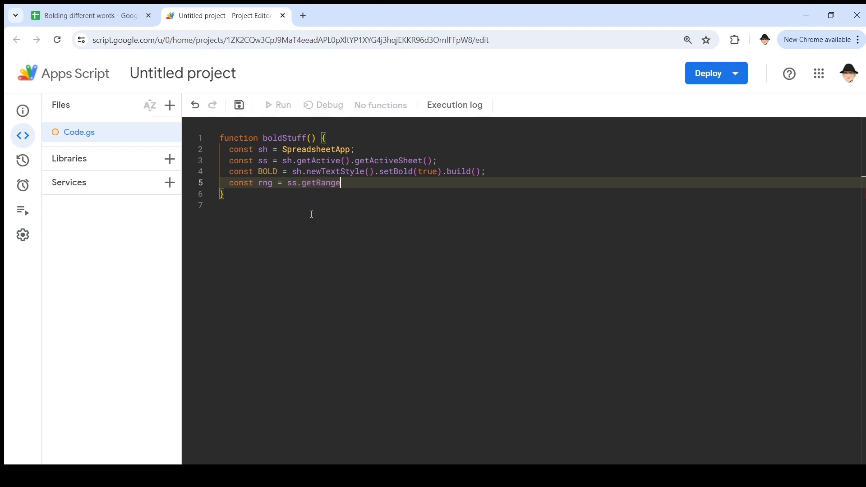
type("()")
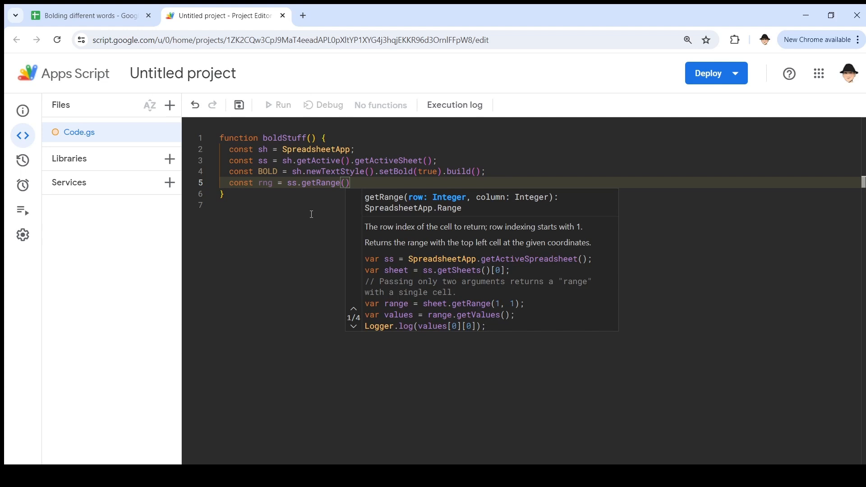
type("1, 1")
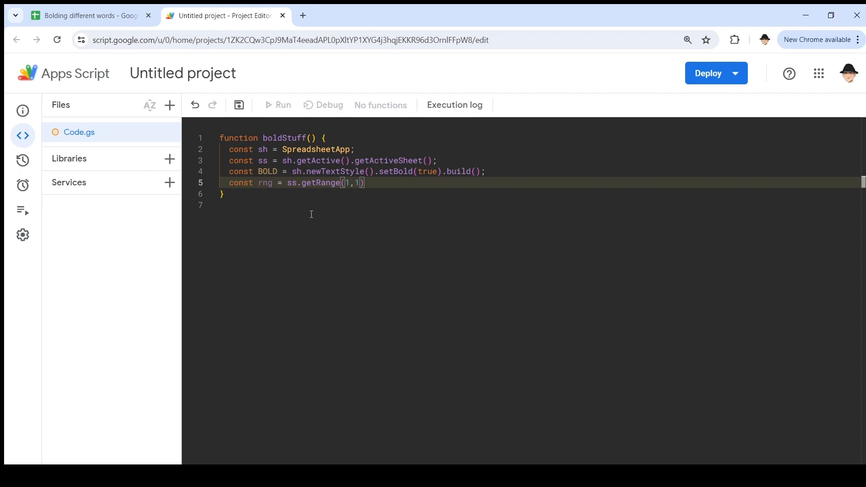
Store the cell's rich text in let rVal via getRichTextValue().
type("l")
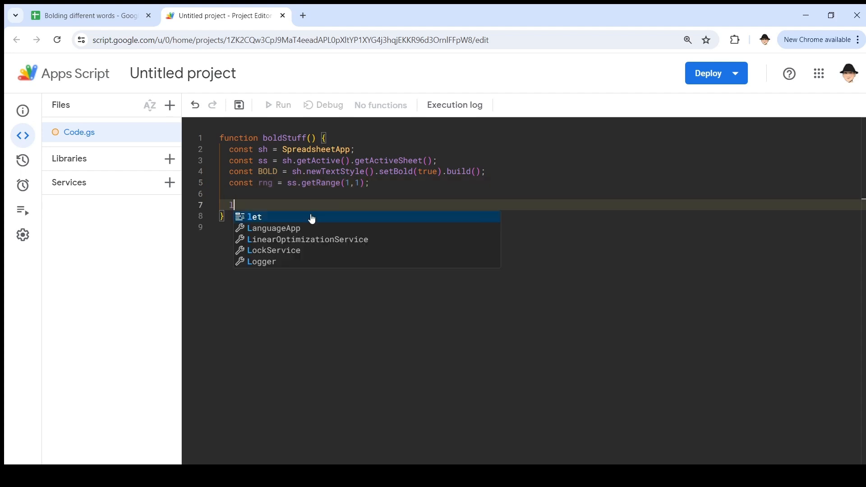
type("et rVal")
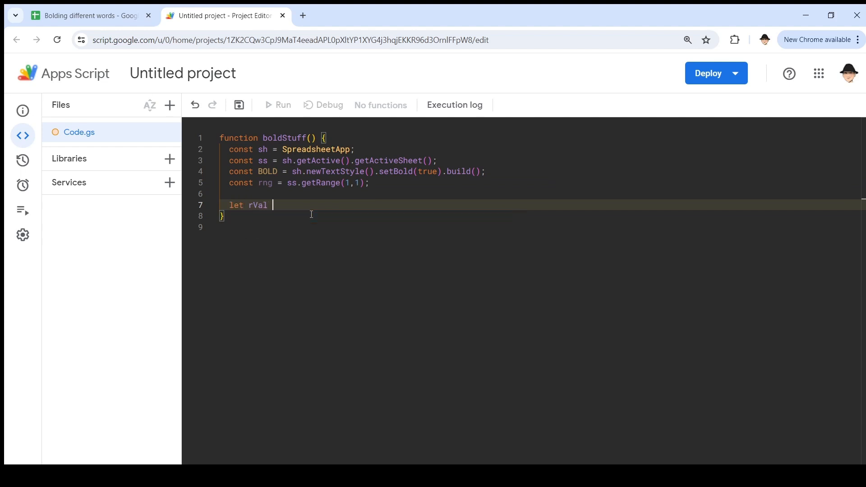
type("= r.g")
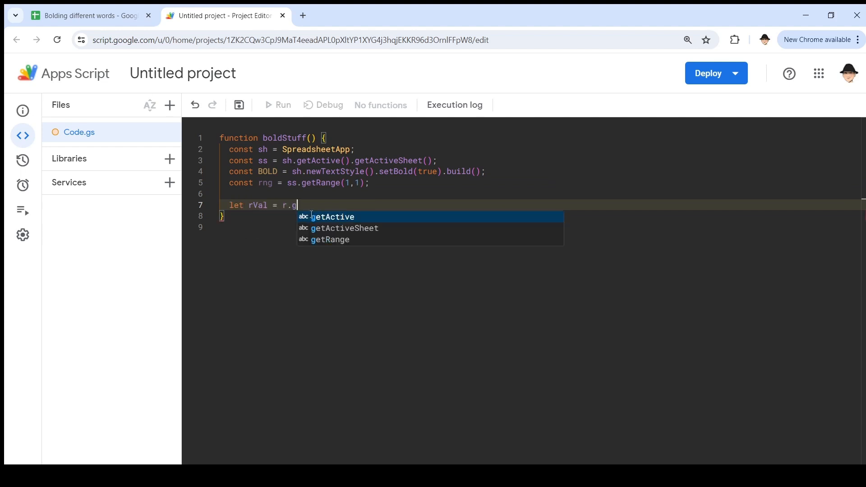
type("etRich")
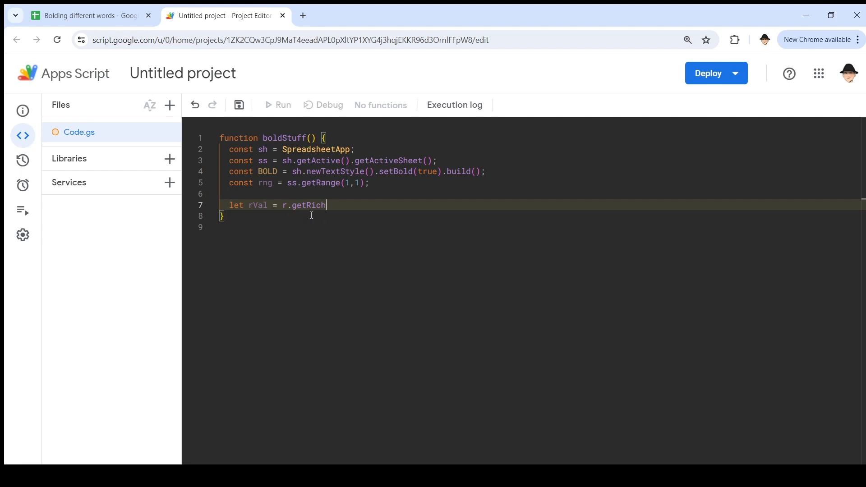
type("TextValue()")
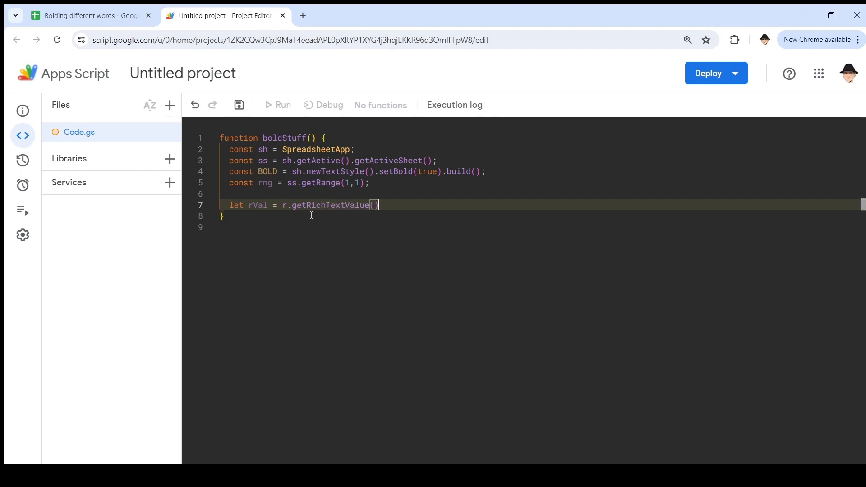
type(";")
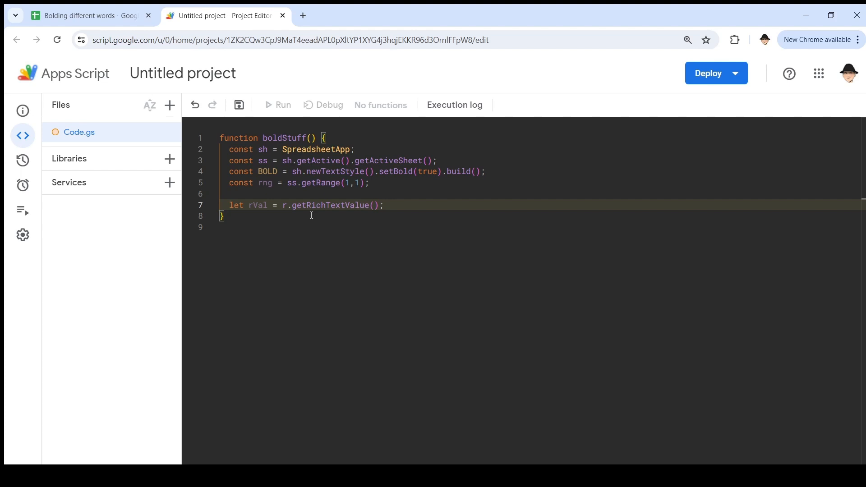
Add let searchVal = "three".
type("let")
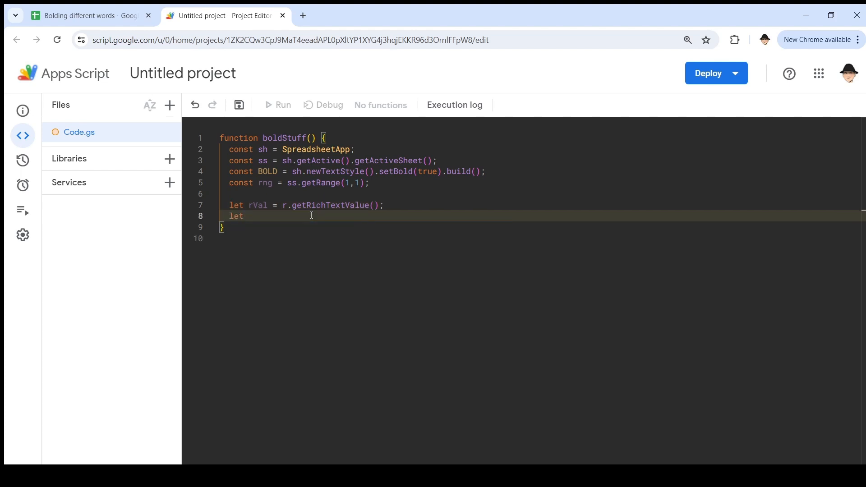
type("searchVa")
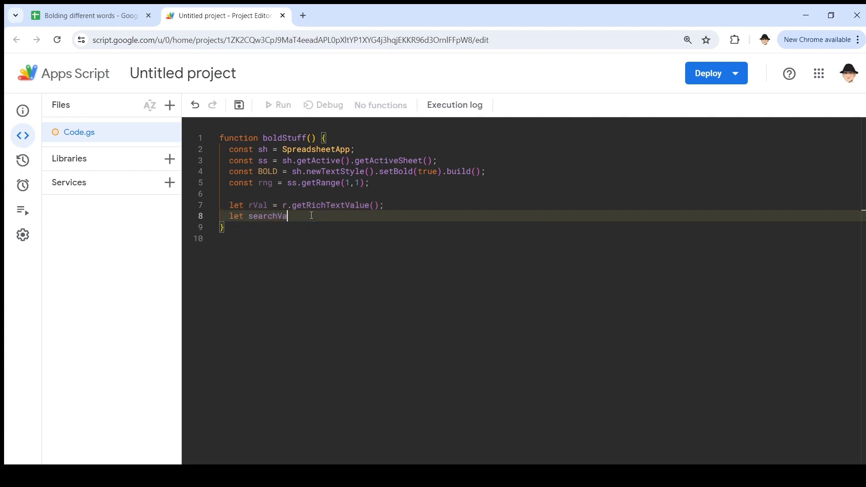
type("= \"th\"")
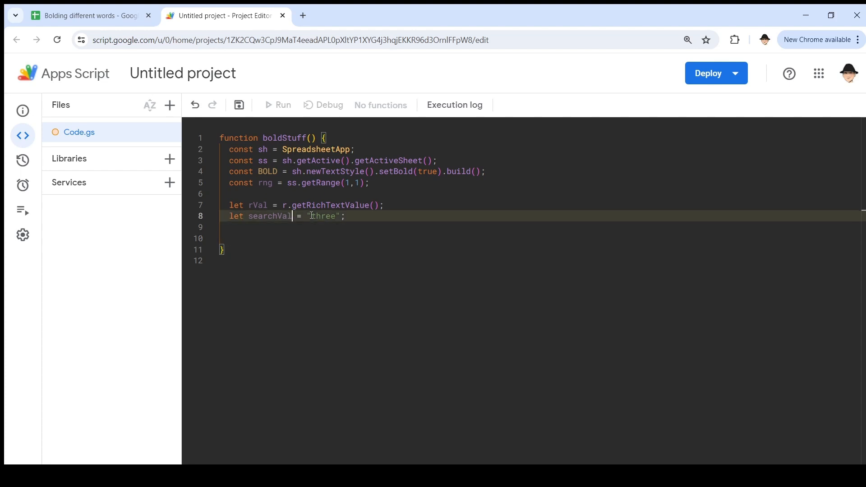
double_click(257, 204)
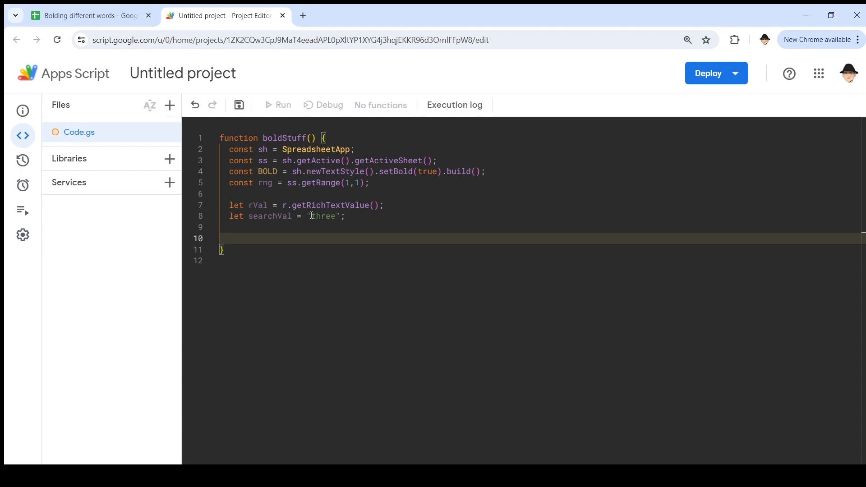
Declare let outVal = sh.newRichTextValue().setText(rVal.getText()).
type("let outVal =")
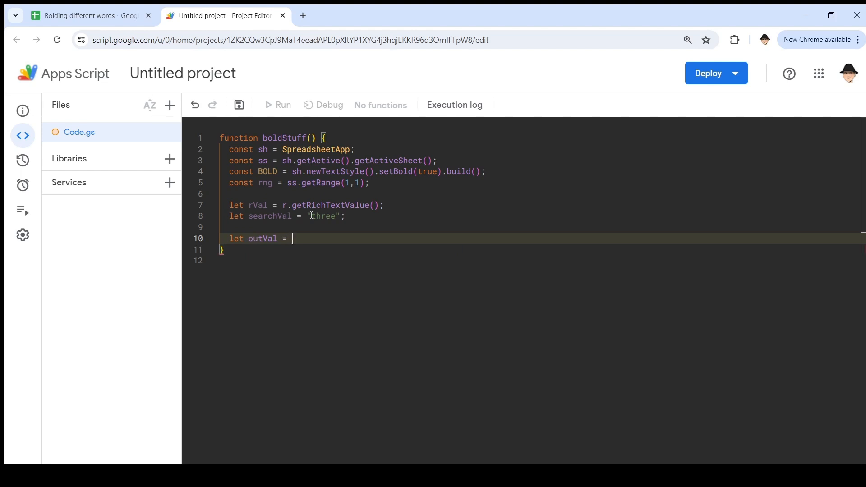
type("sh.")
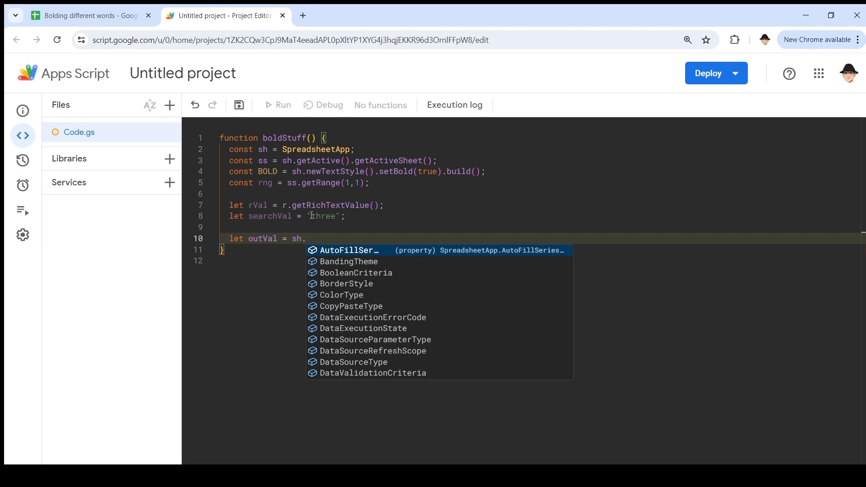
type("newRichTextValue(")
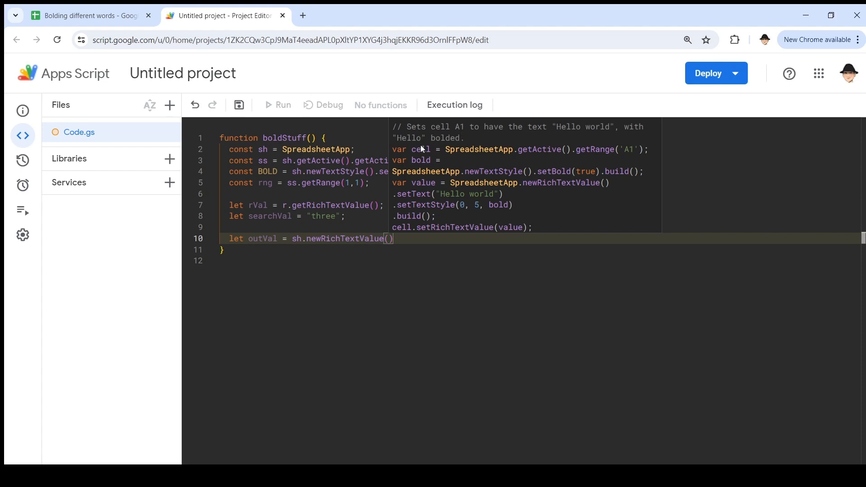
mouse_move(433, 199)
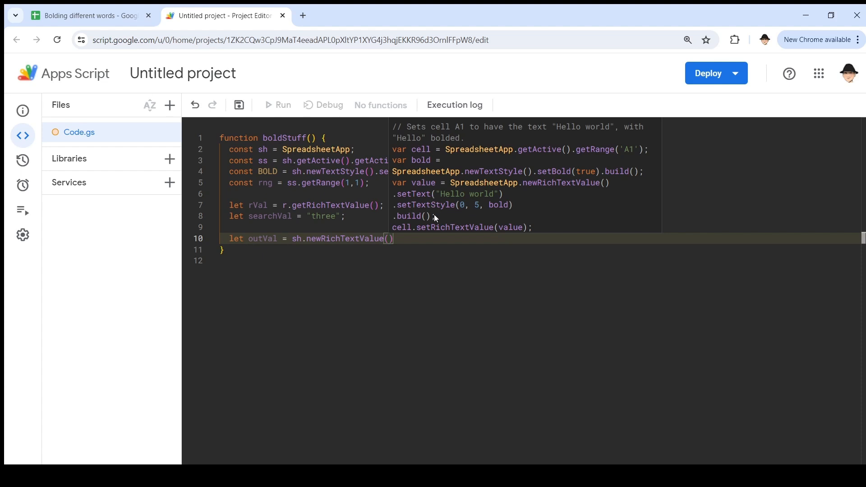
mouse_move(409, 231)
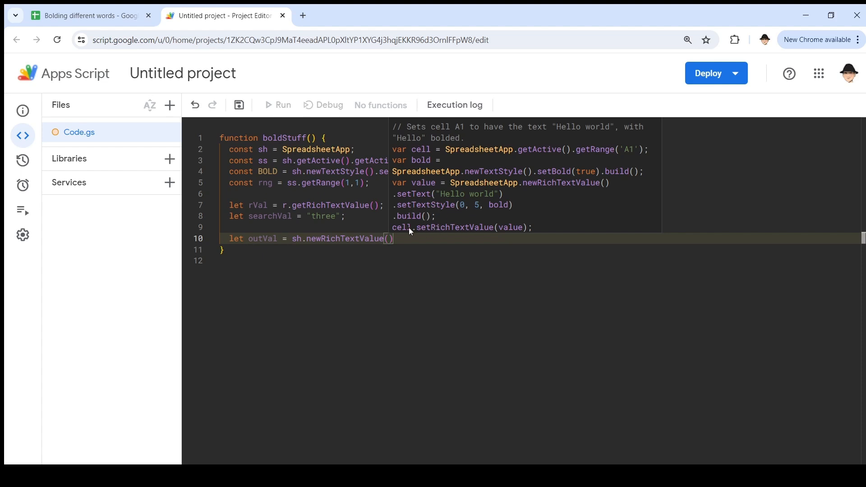
mouse_move(452, 255)
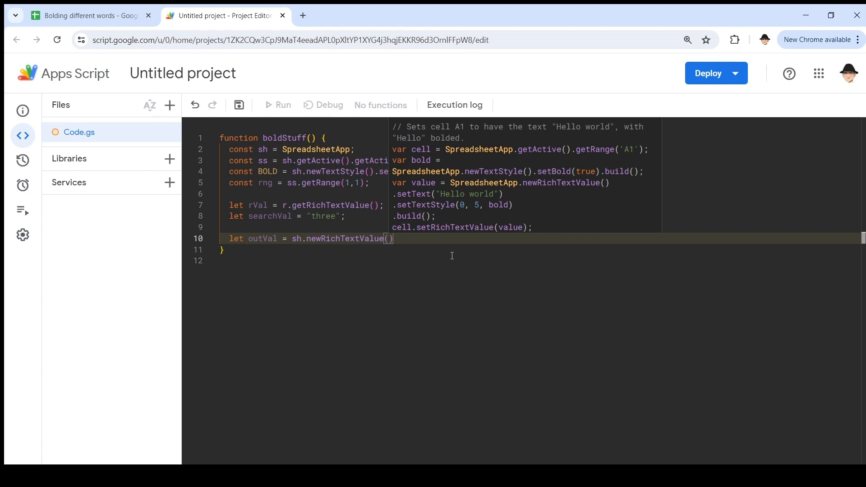
type(".setText")
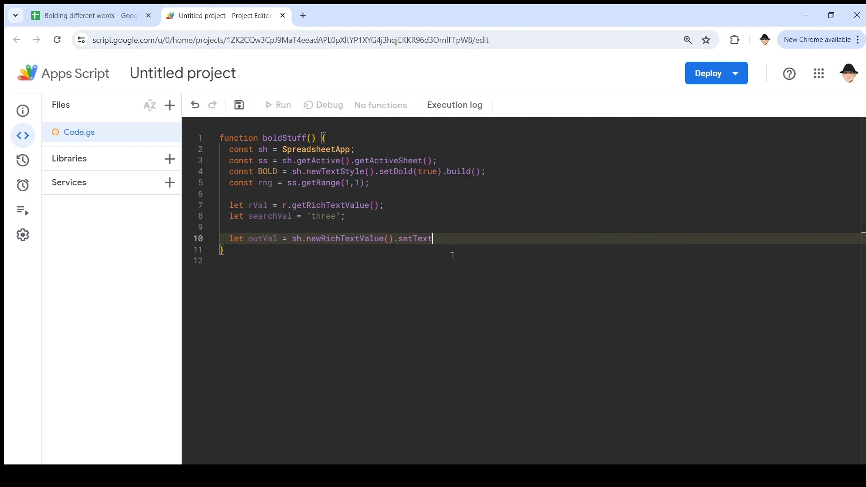
type("()")
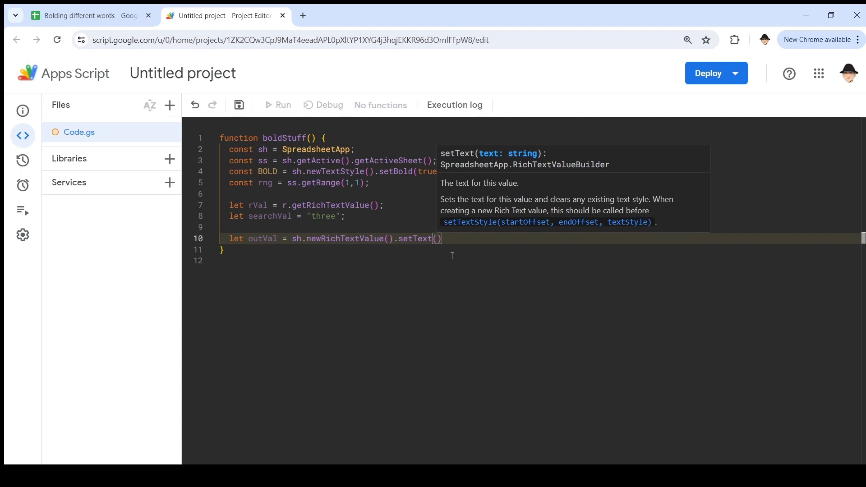
type("rVal")
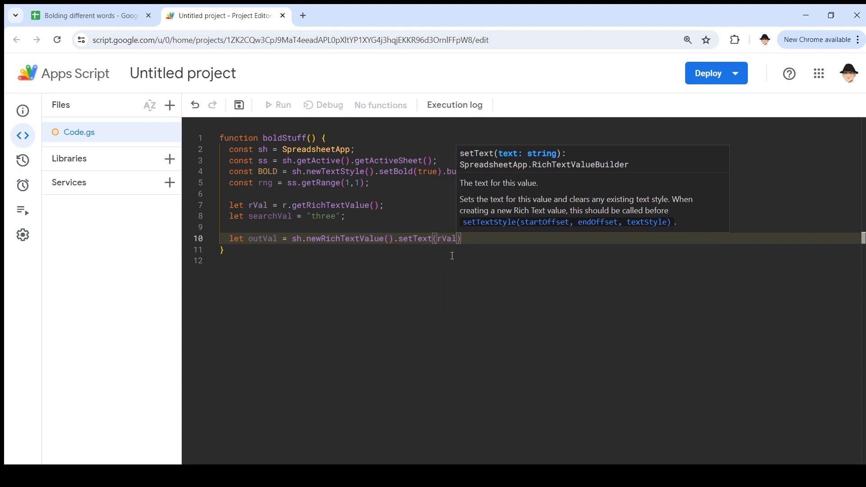
type(".get")
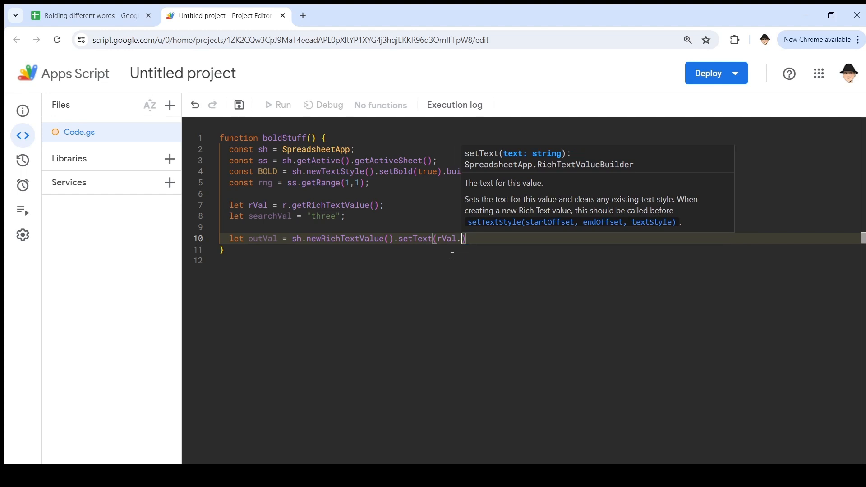
type("ge")
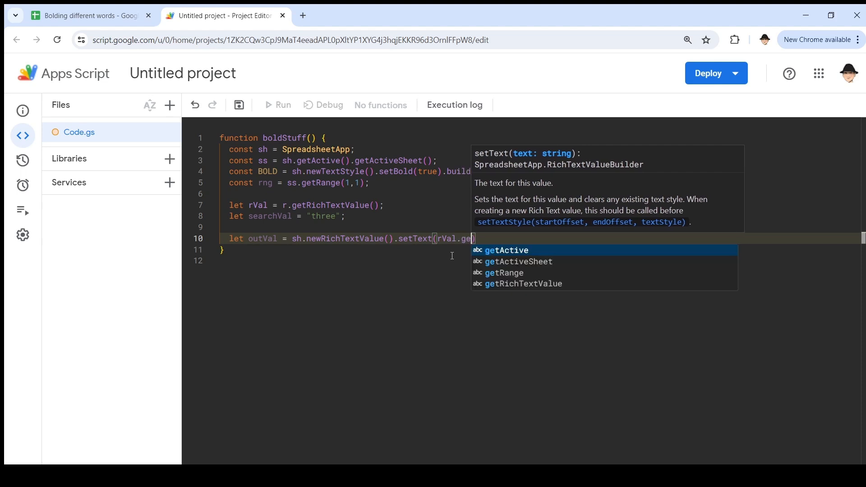
type("Text(")
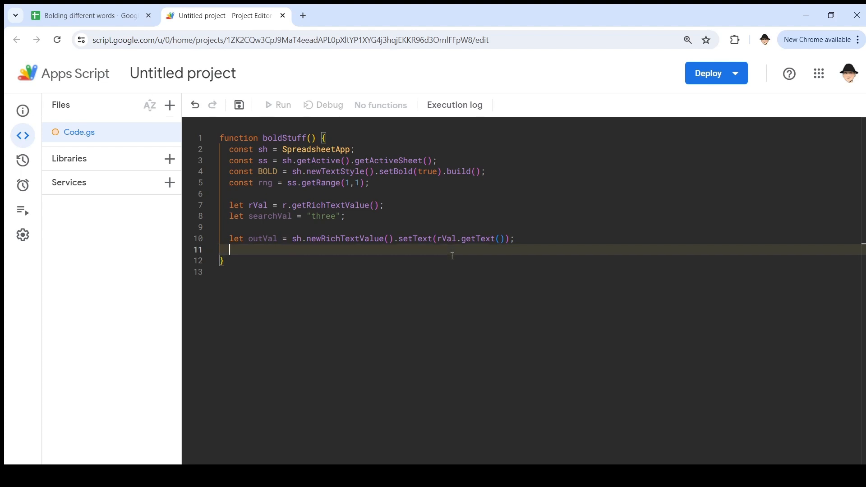
Add outVal.setTextStyle(0,5,BOLD) to bold characters 0 to 5.
type("outVal.se")
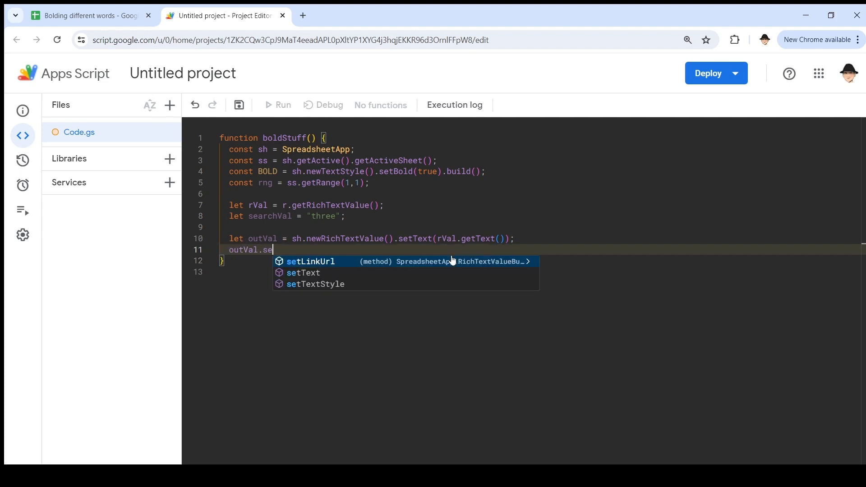
left_click(315, 284)
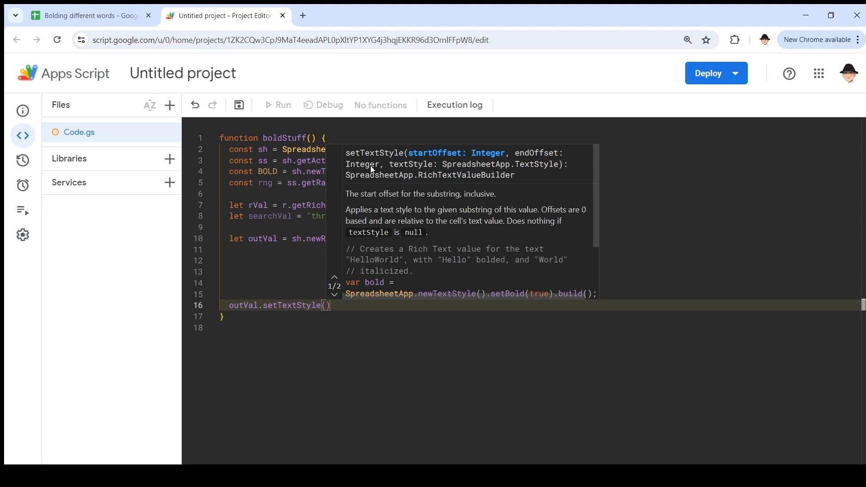
mouse_move(474, 170)
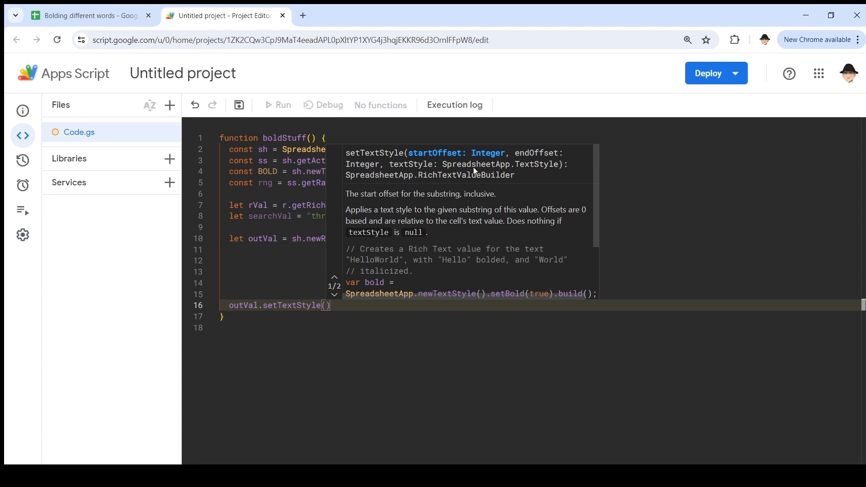
mouse_move(503, 202)
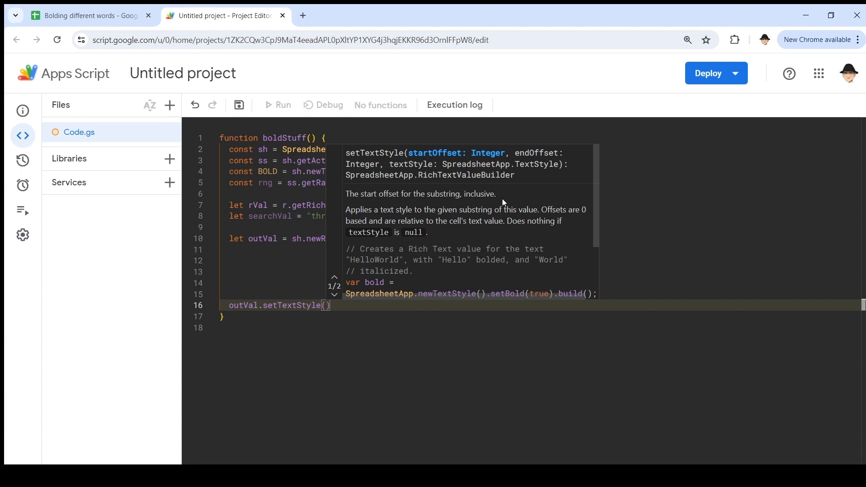
type("0")
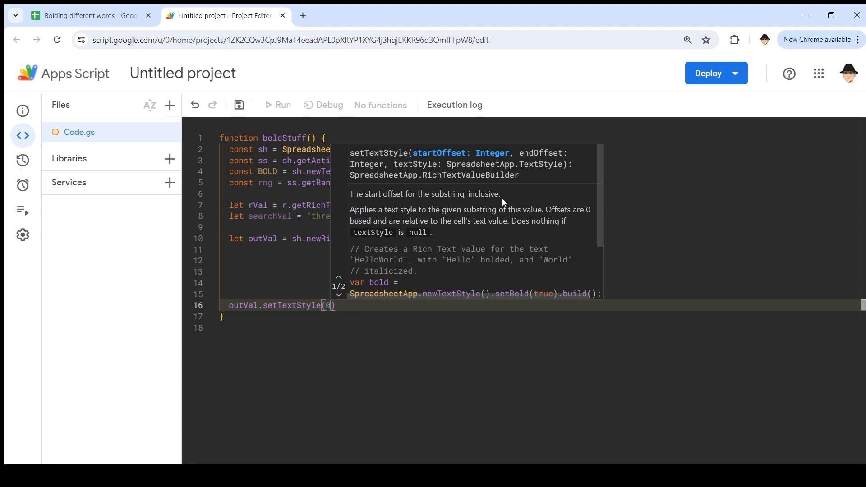
type(",5,")
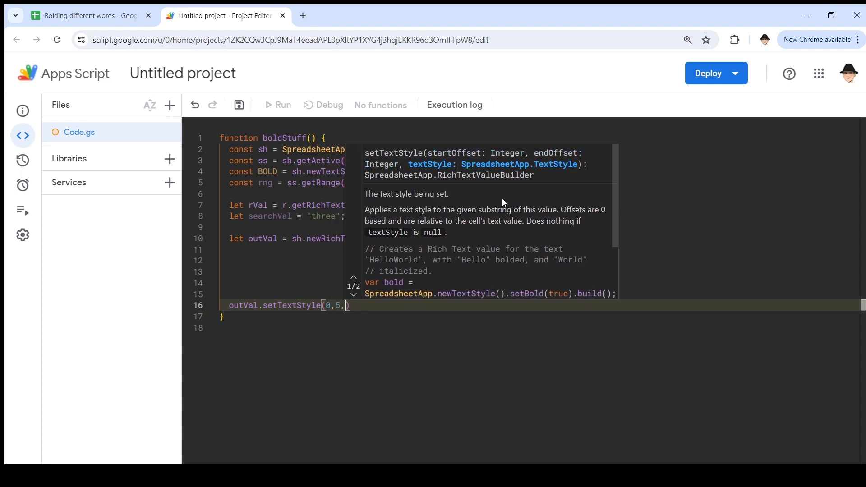
type("BOLD")
left_click(541, 228)
type("let")
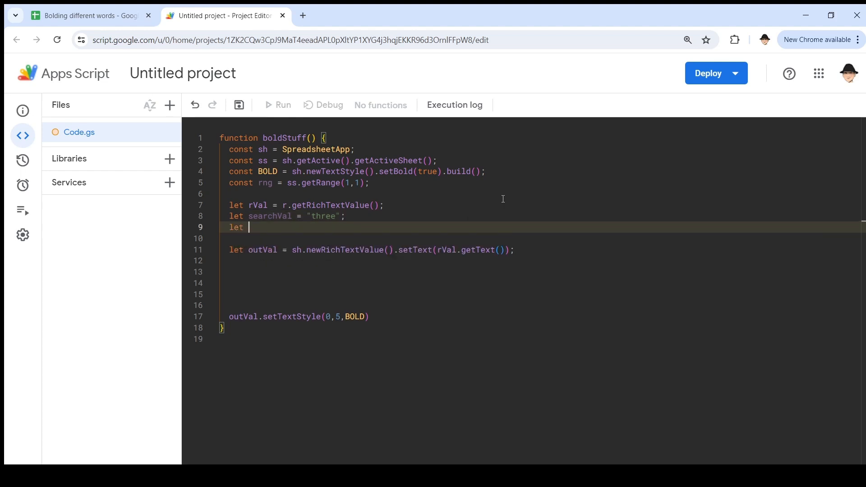
Add let start = rVal.getText().indexOf(searchVal).
type("start = searchVal")
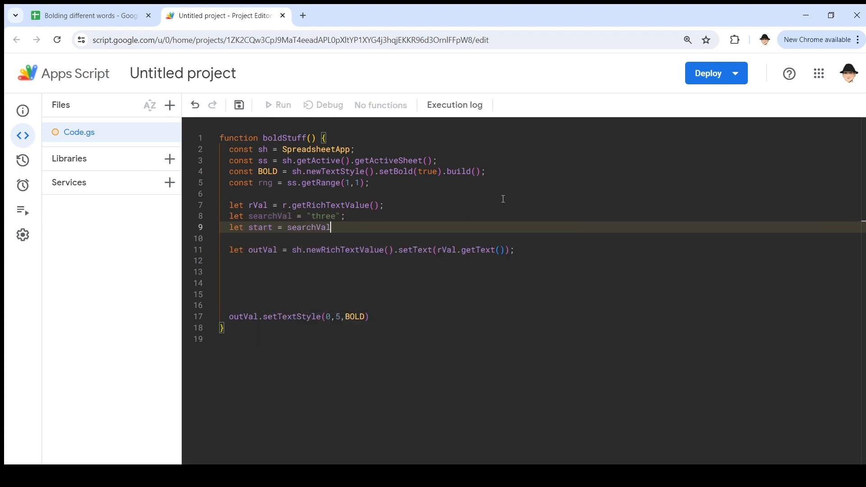
type("r")
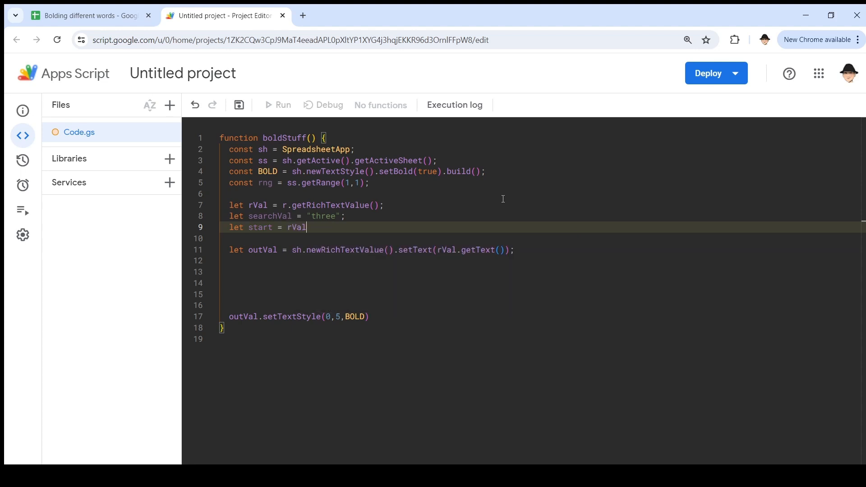
type(".getText")
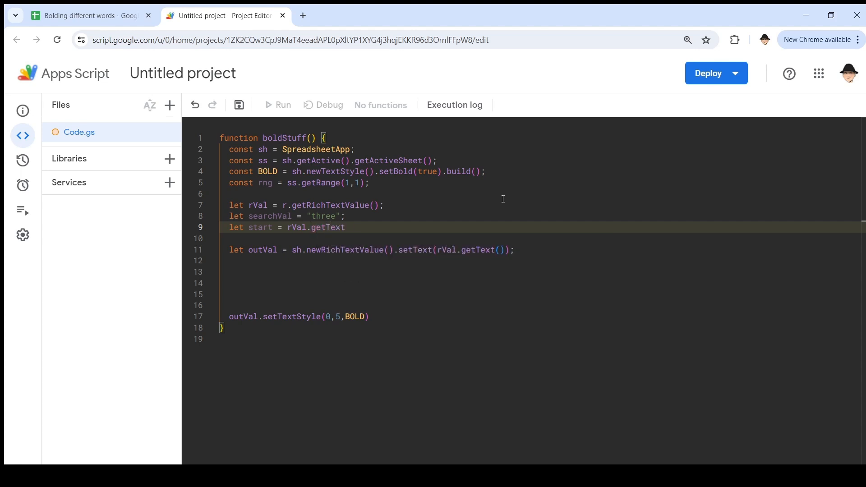
type("().in")
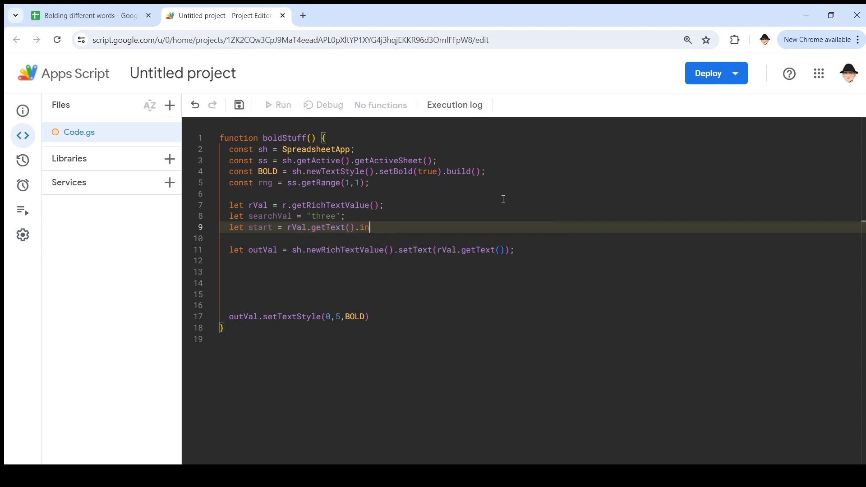
type("dexOf(")
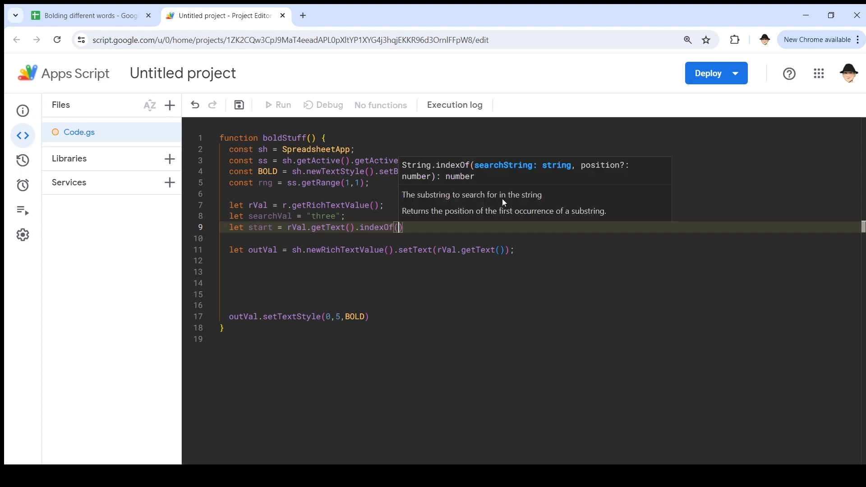
type("searchVal")
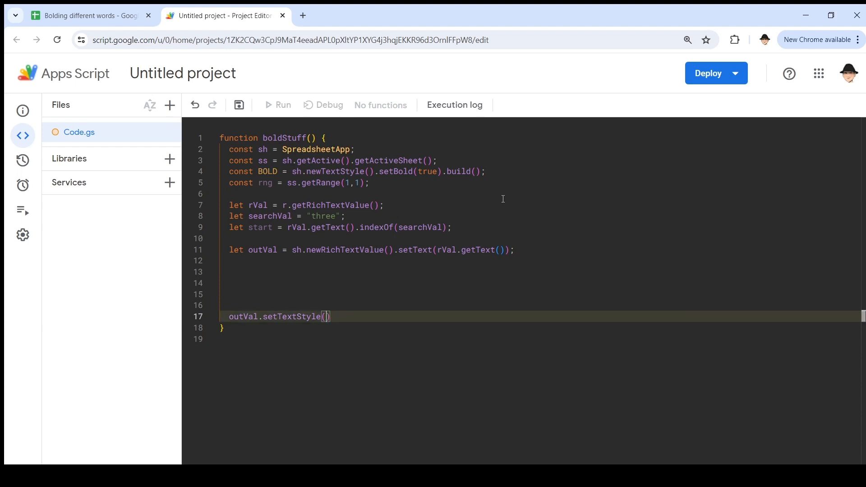
Change the setTextStyle arguments to start, start+searchVal.length, BOLD.
type("start")
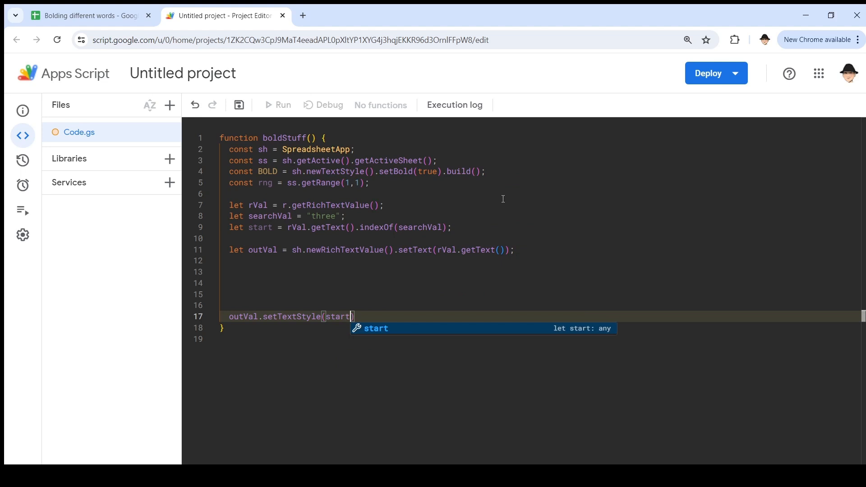
type(",")
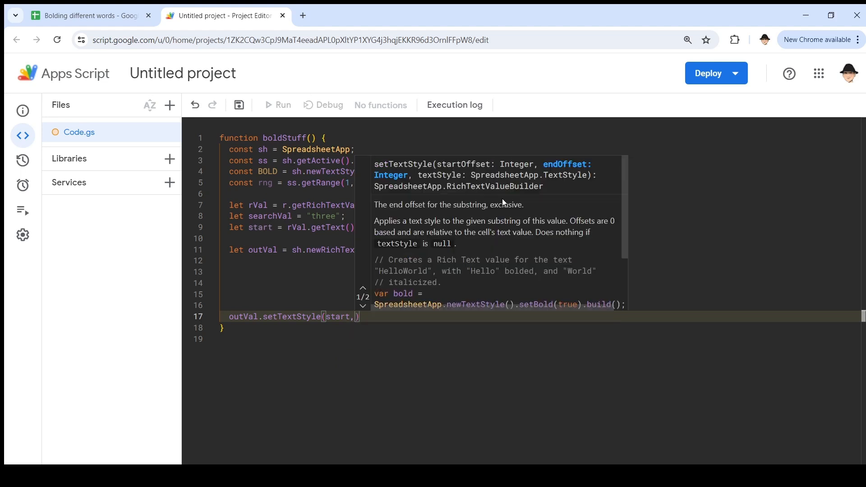
type("start+searchVal.")
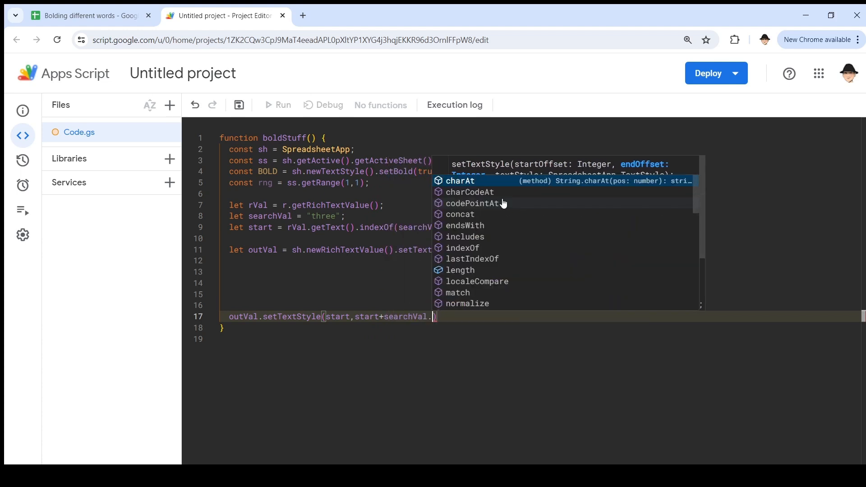
type("length")
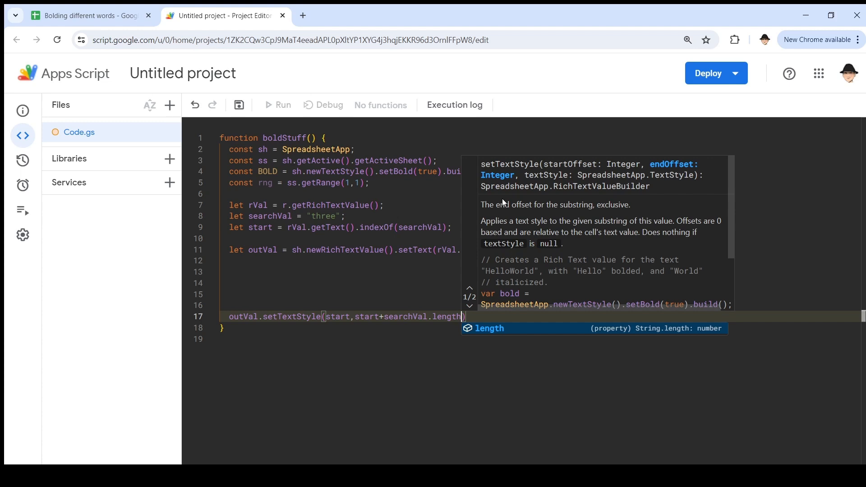
mouse_move(678, 168)
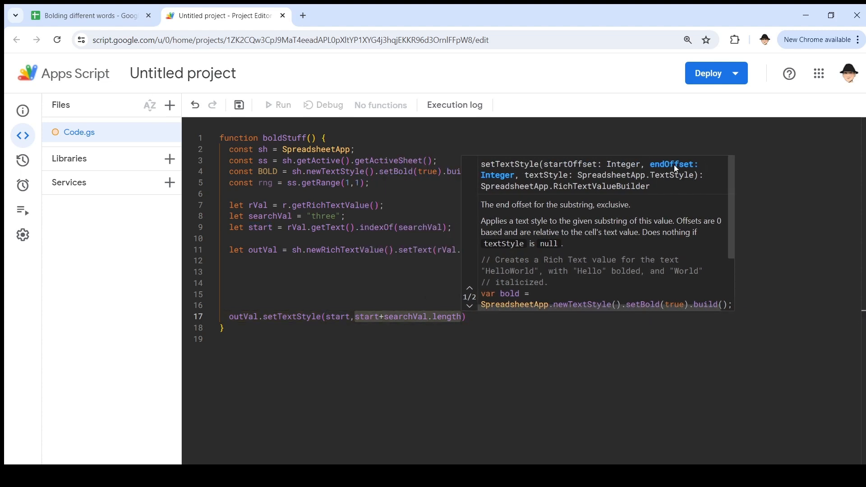
type(",BOLD")
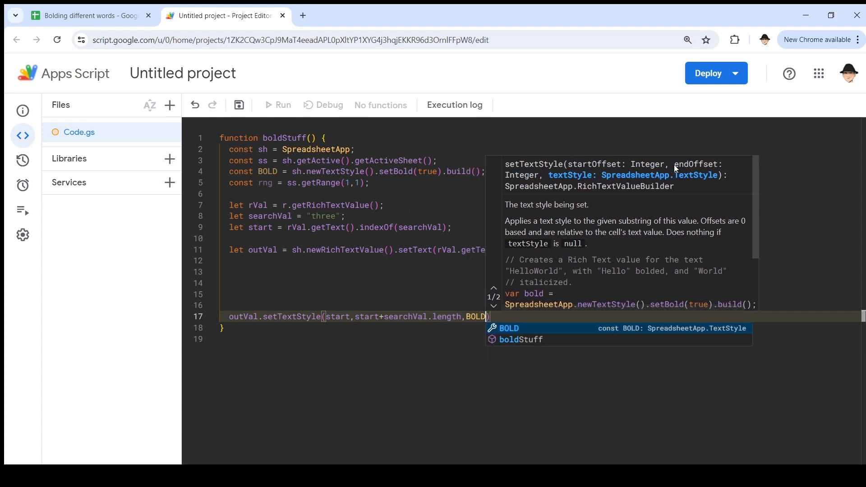
key("Enter")
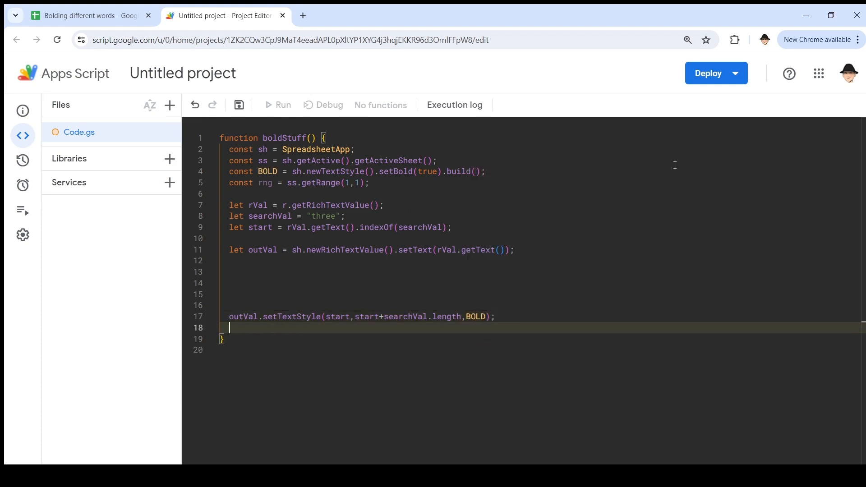
Write outVal to the cell below A1 with rng.offset(1,0).setRichTextValue(outVal.build()).
type("rng.offset(")
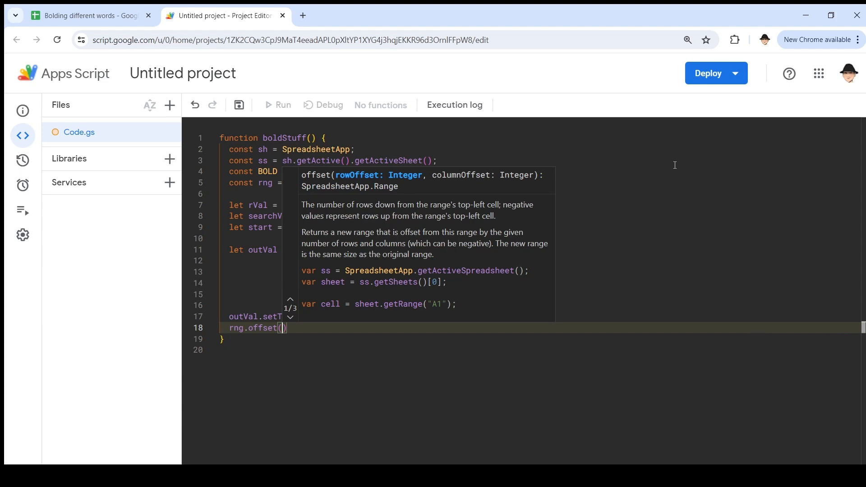
type("1,0")
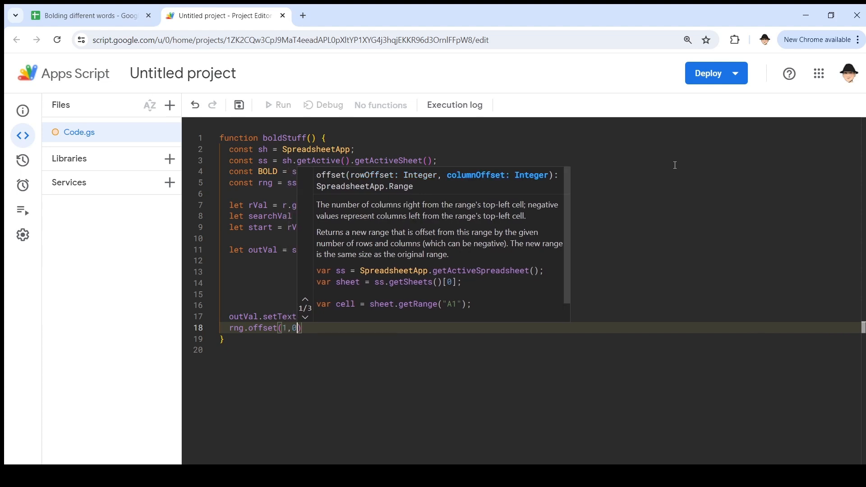
type(".setRichTextValue")
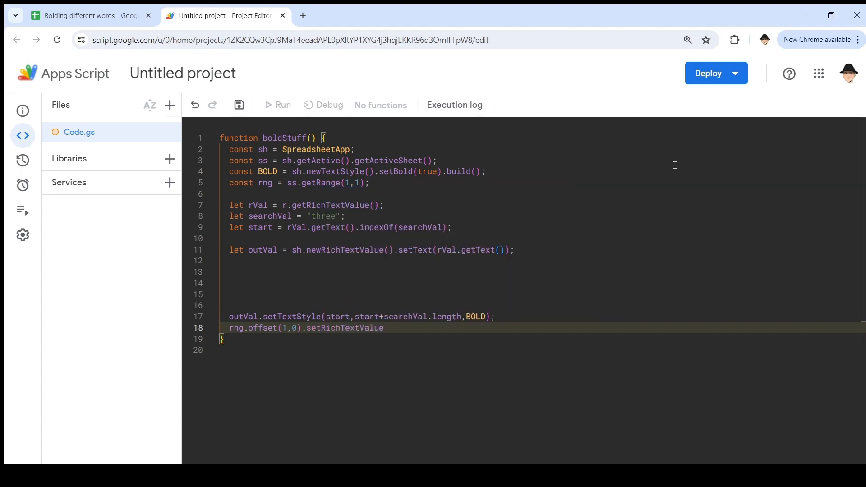
type("(")
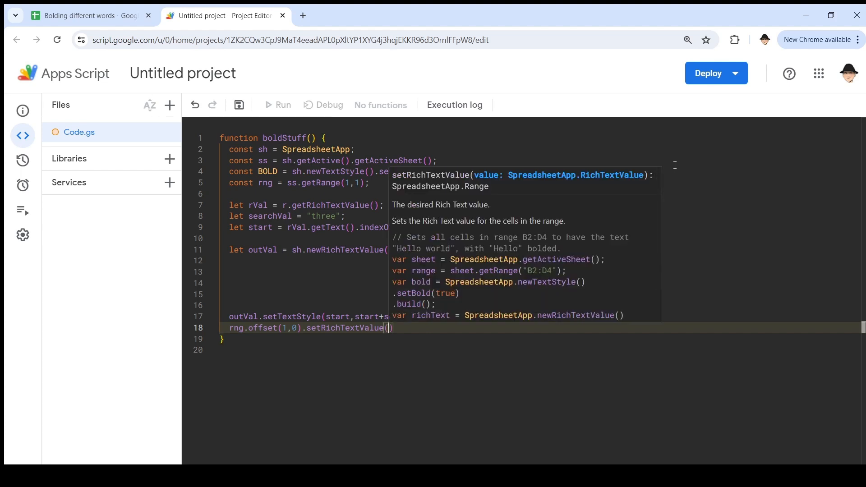
type("outVal.build(")
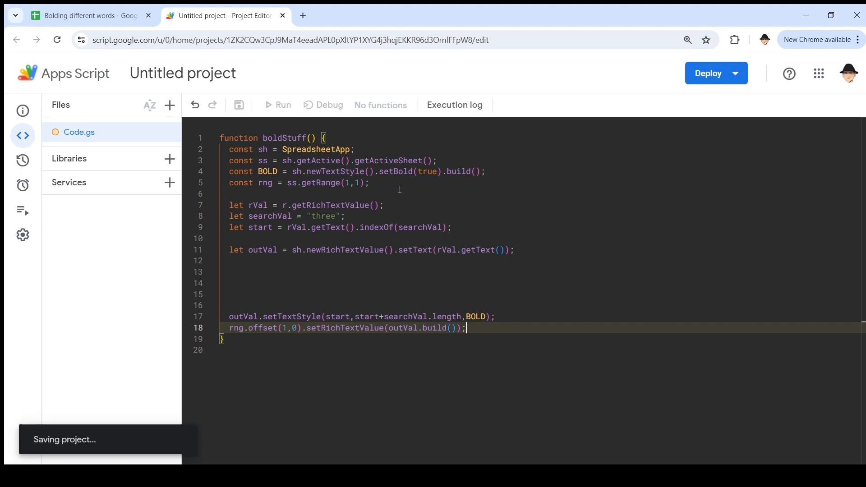
mouse_move(321, 161)
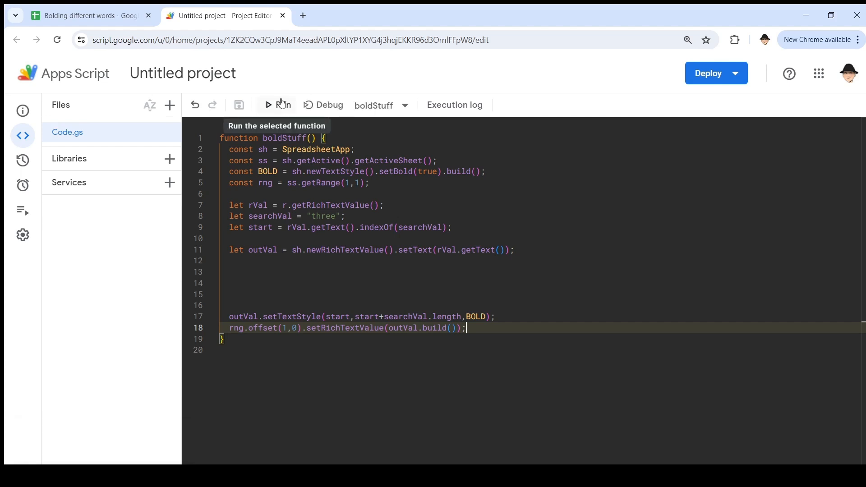
Run boldStuff and choose Review permissions in the authorization prompt.
left_click(283, 104)
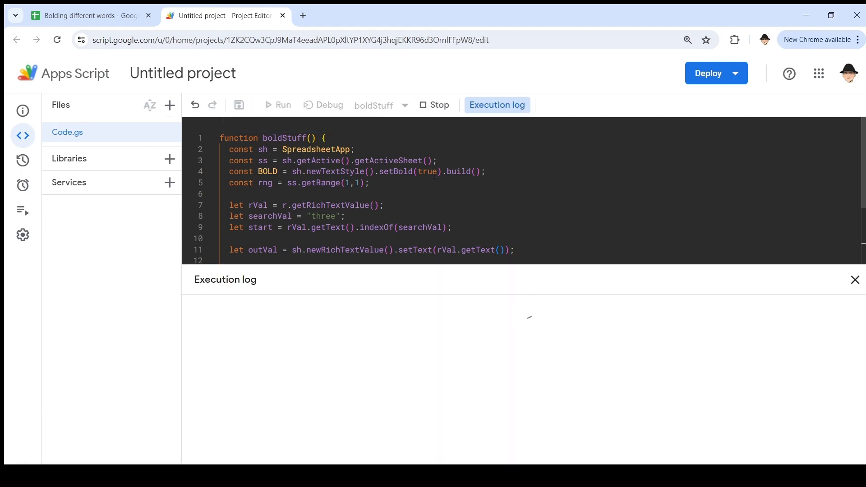
left_click(282, 105)
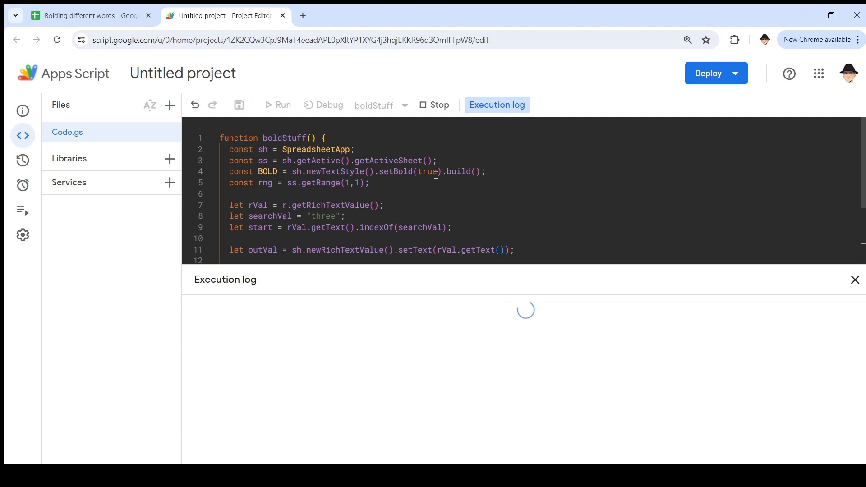
left_click(282, 104)
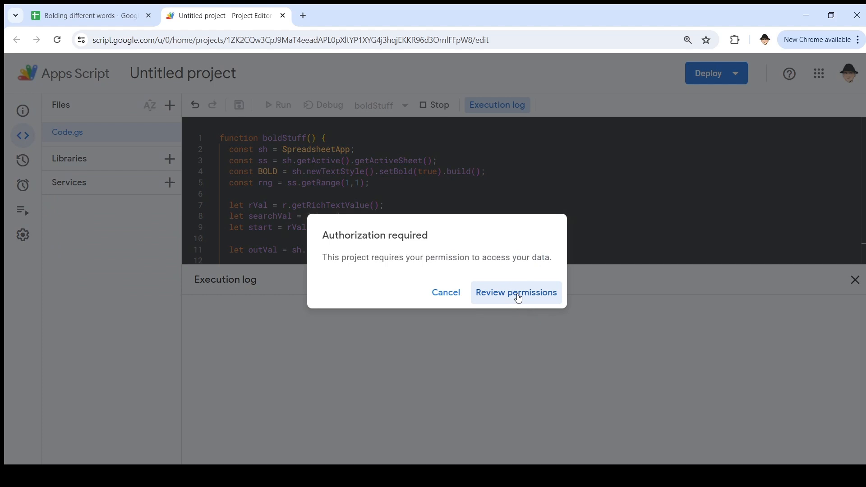
left_click(516, 293)
type("ng")
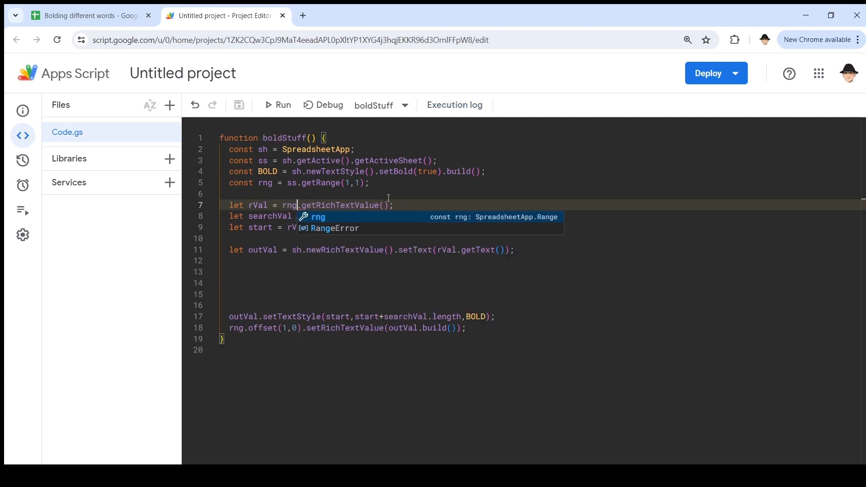
Accept the rng fix on line 7, rerun boldStuff, and view row 2's bold 'three'.
key("ctrl+s")
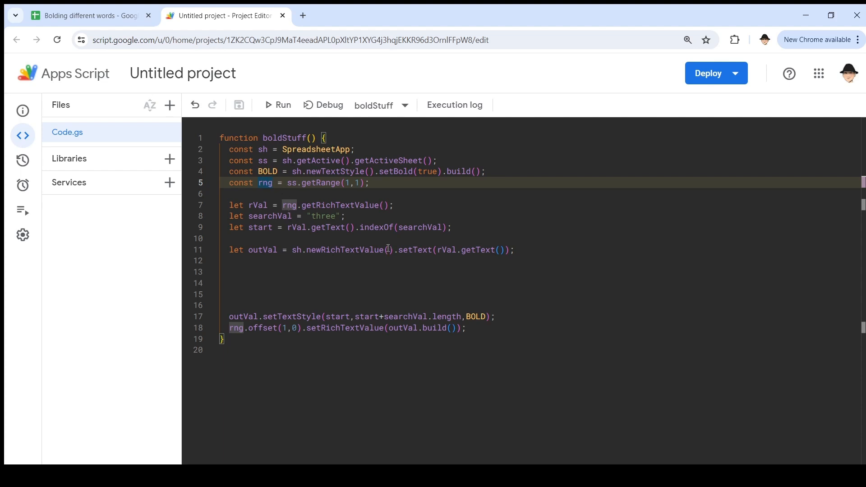
left_click(277, 105)
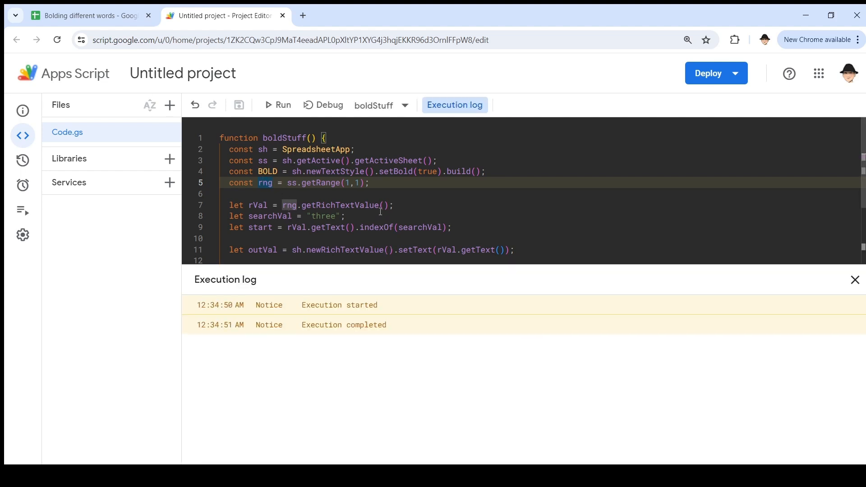
left_click(88, 15)
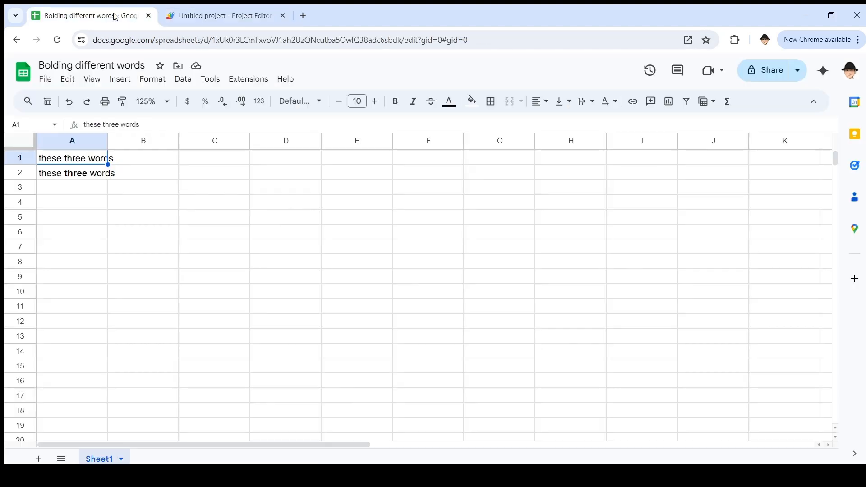
Compare row 2's bolded result in the sheet with the script, returning to Code.gs.
left_click(76, 173)
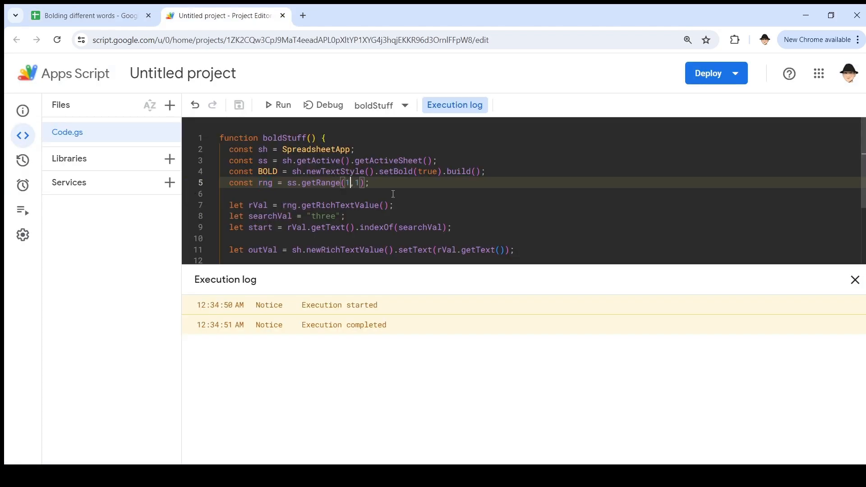
left_click(88, 15)
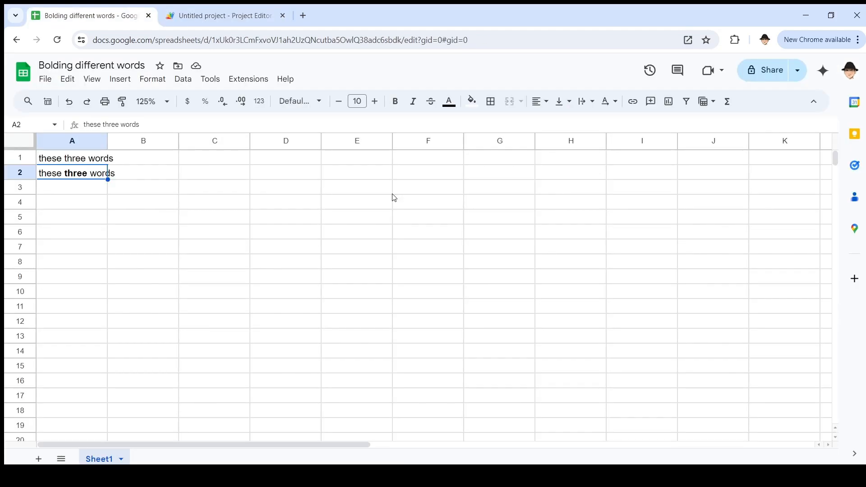
left_click(223, 15)
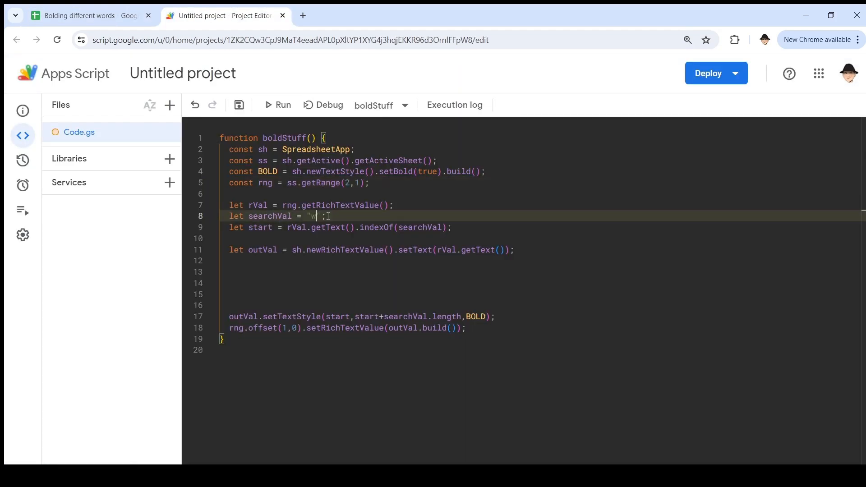
Change searchVal to 'words', rerun boldStuff, and inspect row 3 with 'words' bolded.
type("ords")
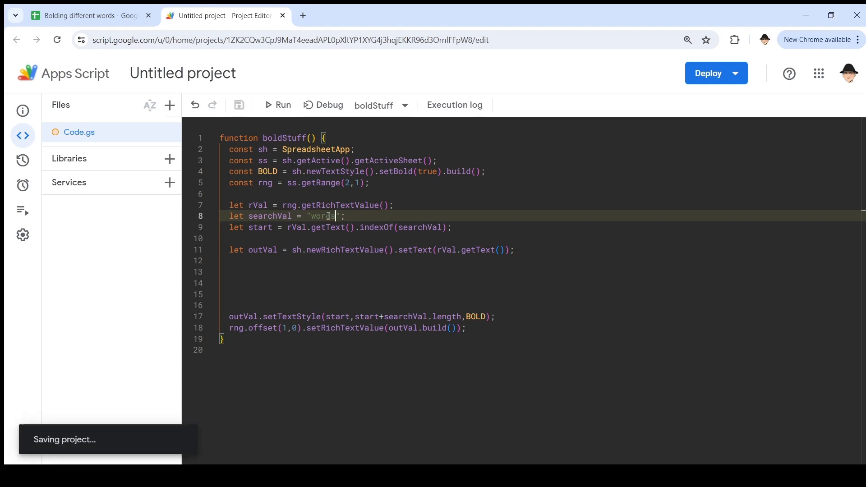
left_click(283, 105)
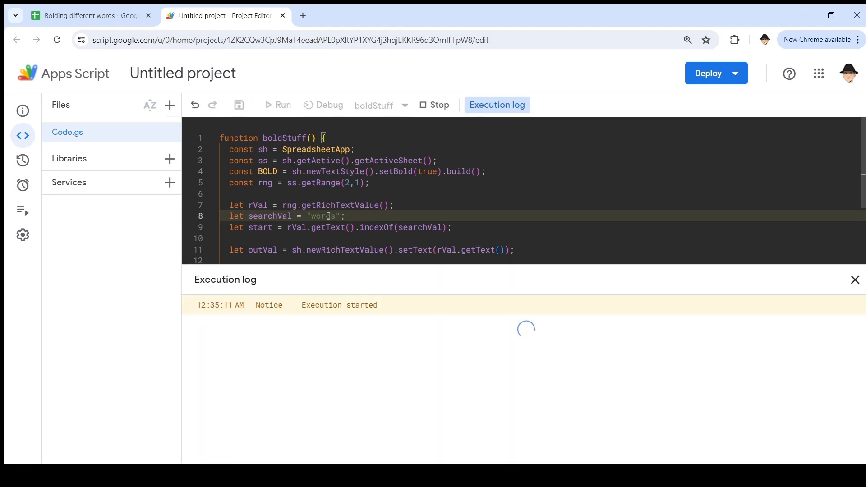
left_click(88, 15)
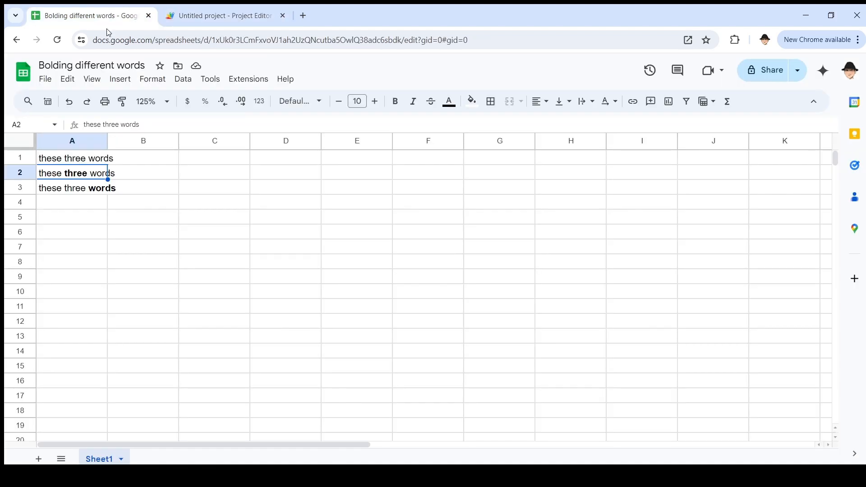
left_click(143, 187)
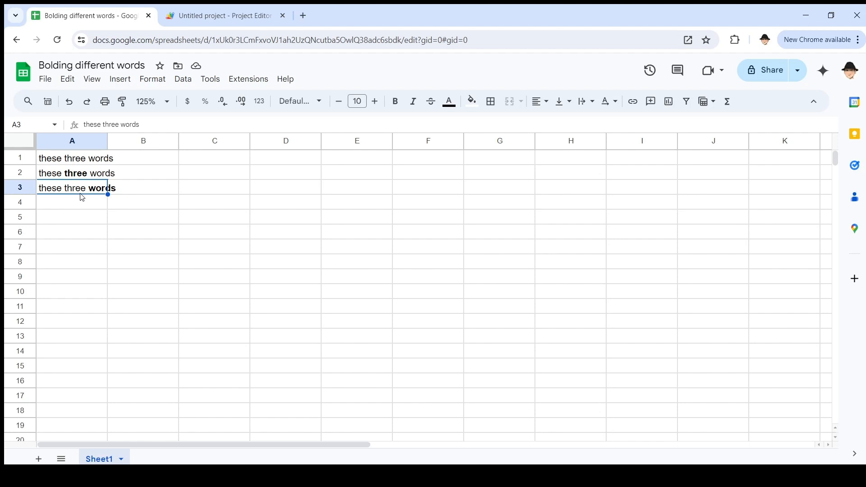
left_click(223, 15)
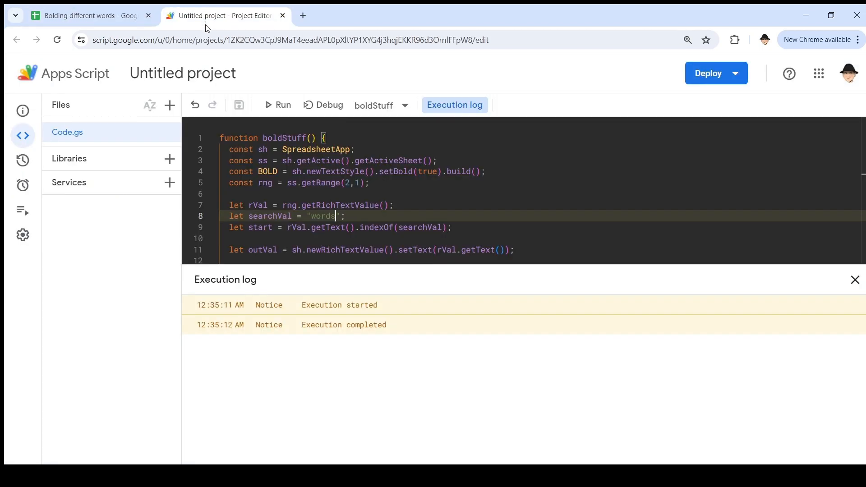
Add the line let runs = rVal.getRuns() after rVal in boldStuff.
scroll("down", 3)
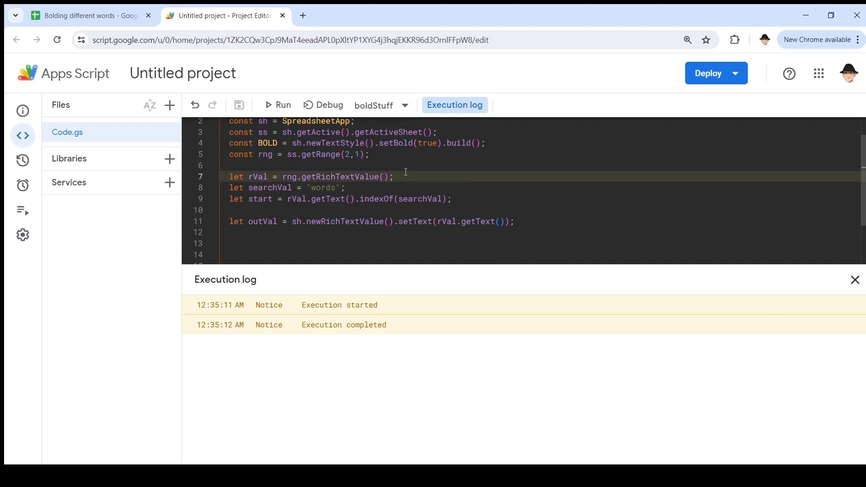
left_click(854, 280)
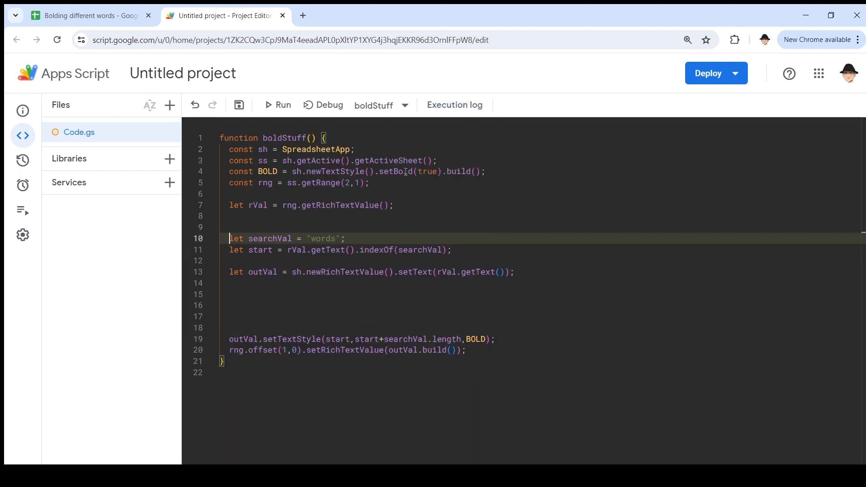
type("let")
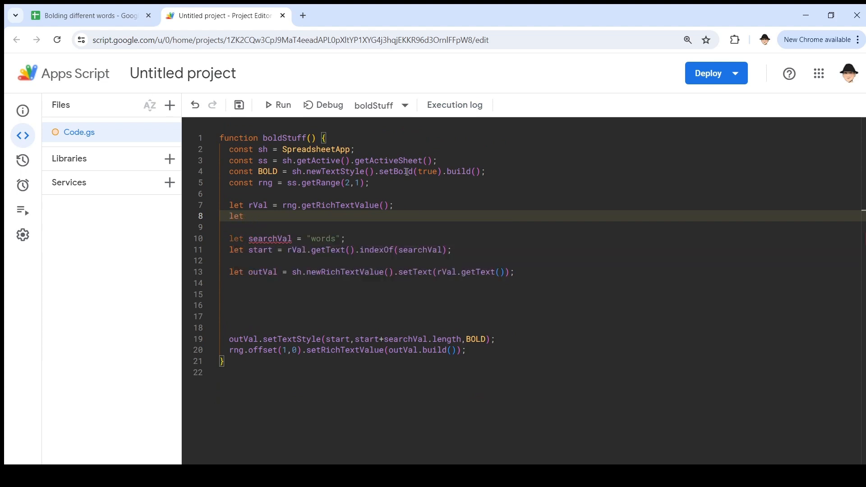
type("runs = rVal")
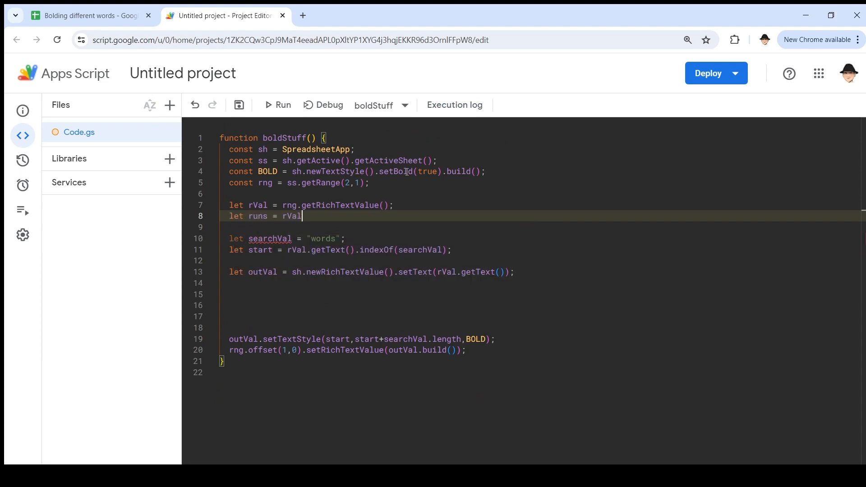
type(".getRuns")
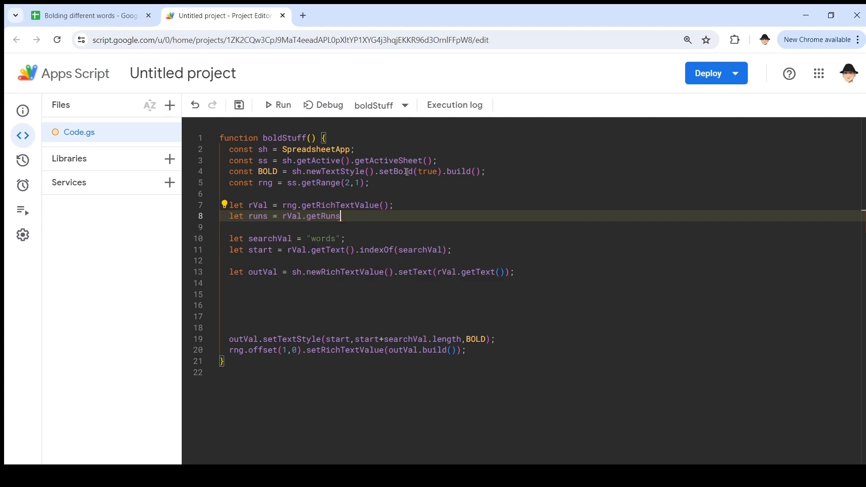
type("()")
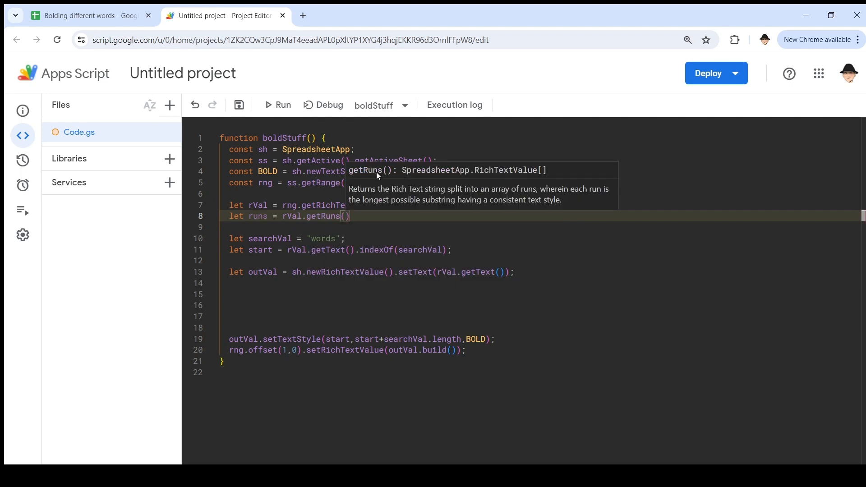
mouse_move(433, 195)
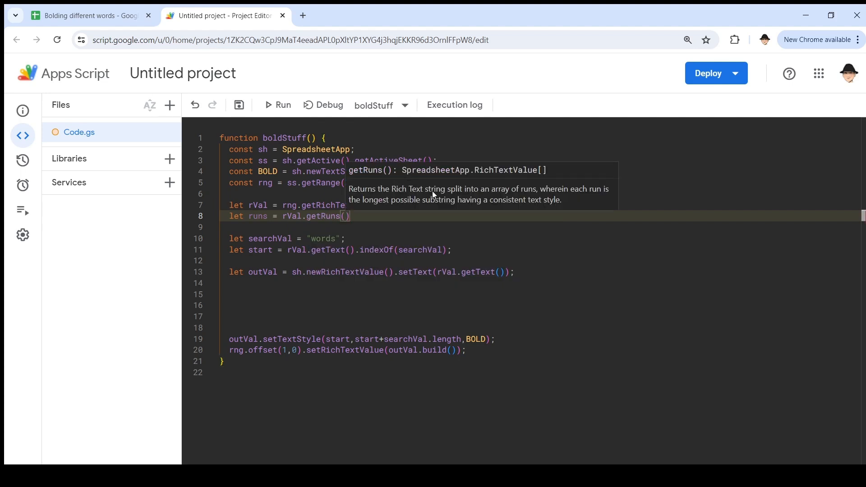
mouse_move(524, 197)
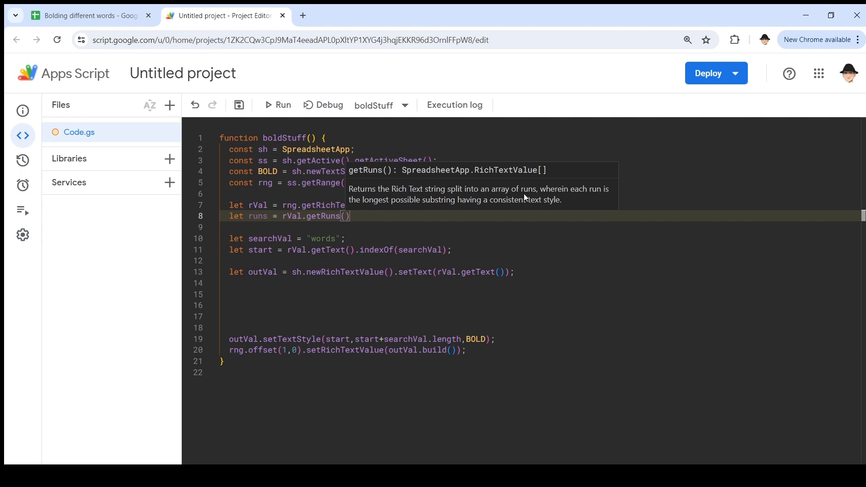
mouse_move(598, 195)
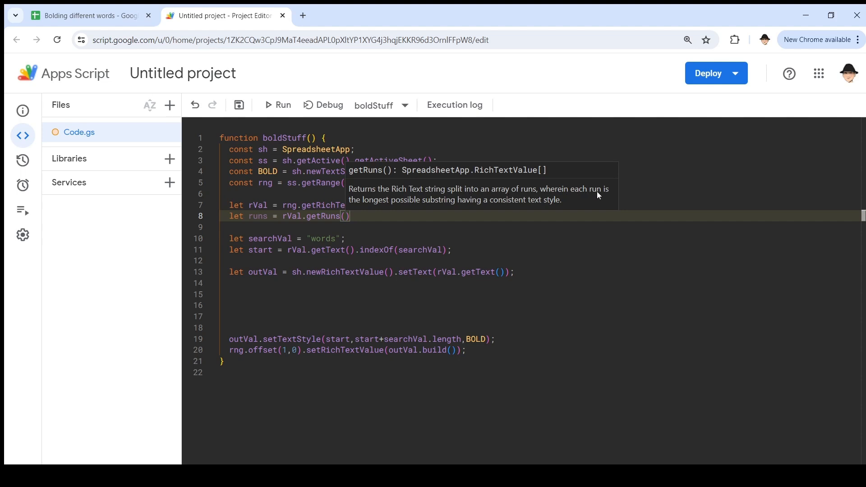
mouse_move(435, 202)
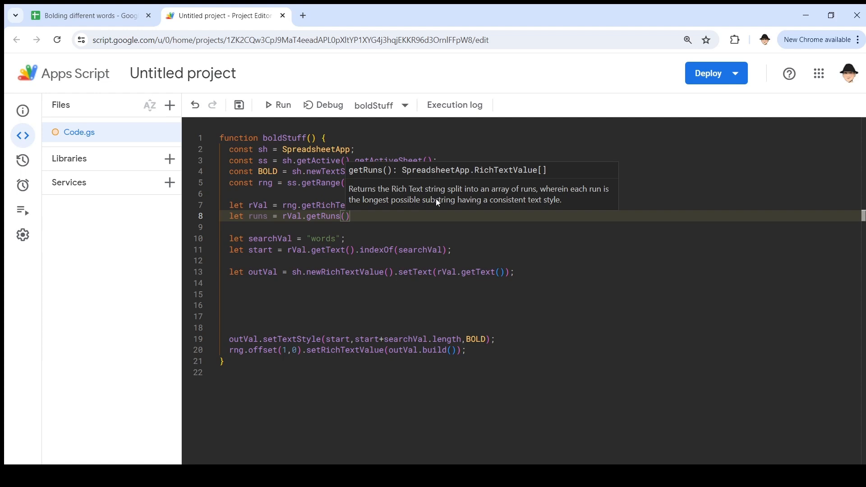
mouse_move(540, 204)
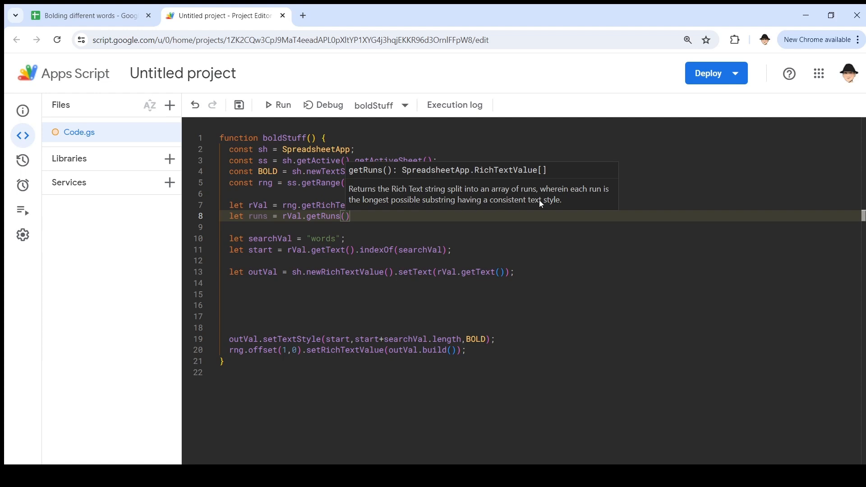
mouse_move(463, 219)
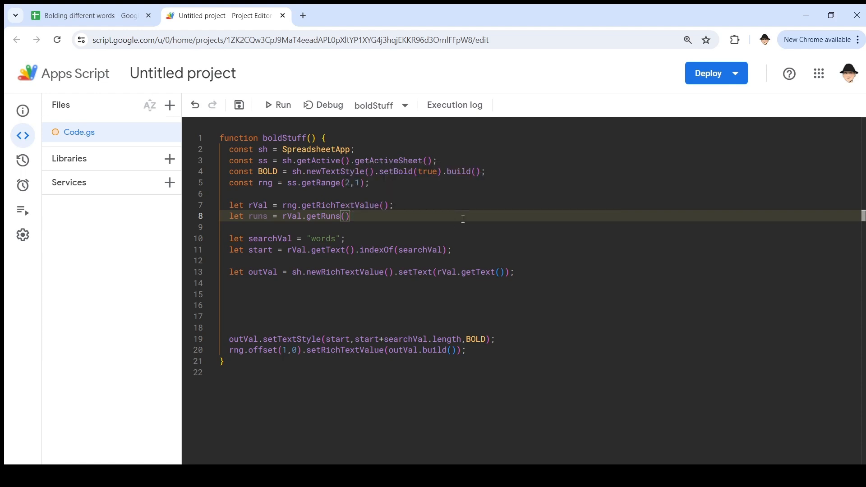
left_click(89, 14)
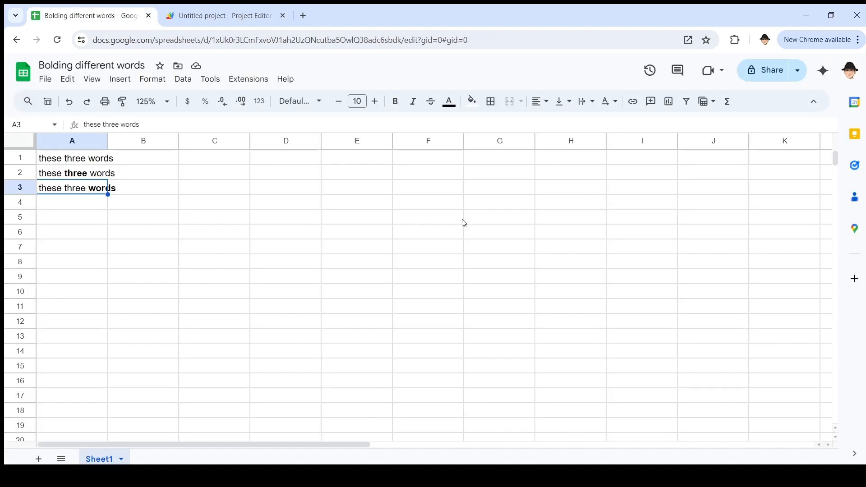
Inspect the sentences in A1 and A2, then type 'these' into B2.
left_click(72, 158)
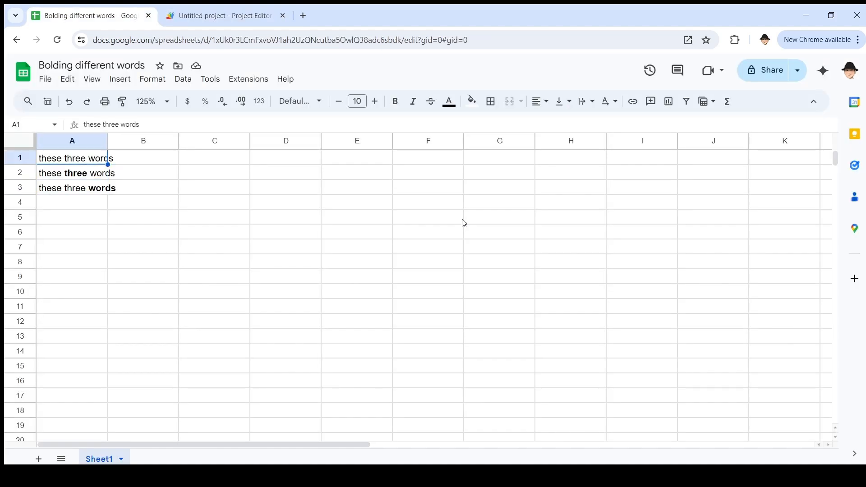
double_click(75, 157)
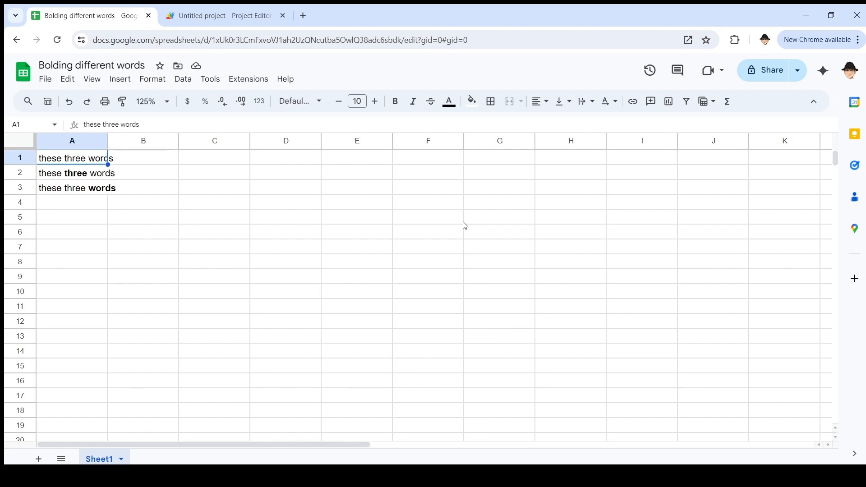
left_click(72, 173)
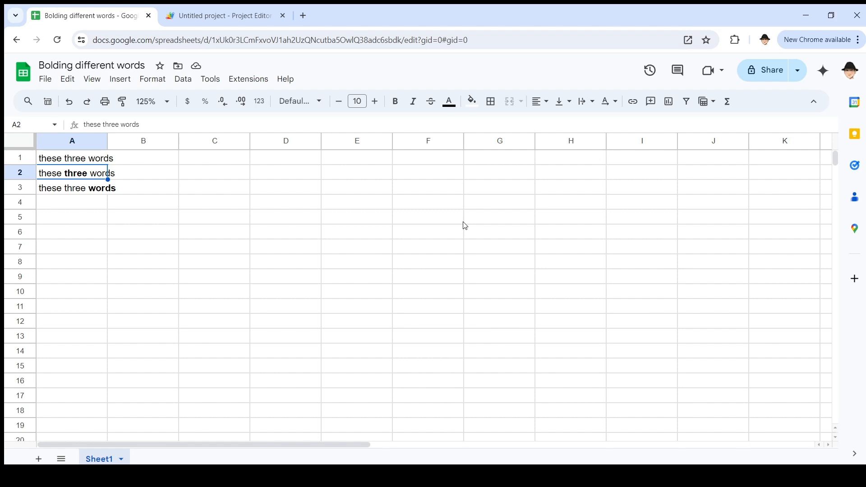
type("these")
left_click(285, 173)
type("words")
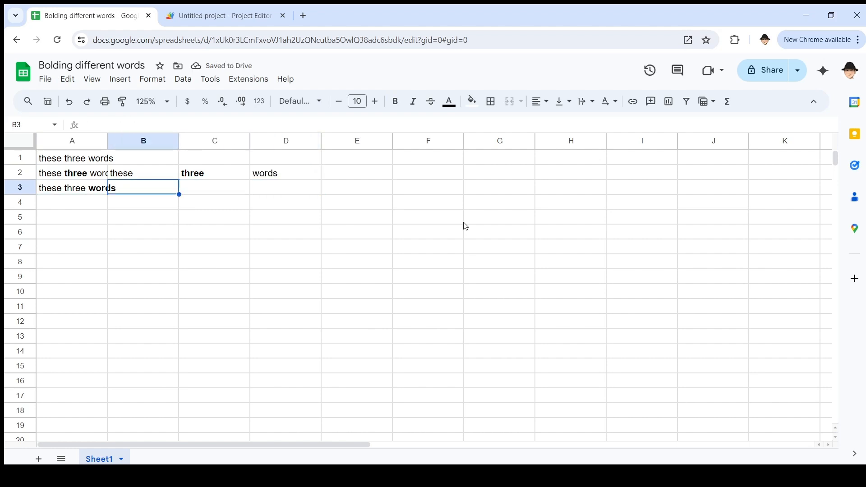
Enter 'these three' in B3 and type the sentence 'these three words' for row 5.
type("these th")
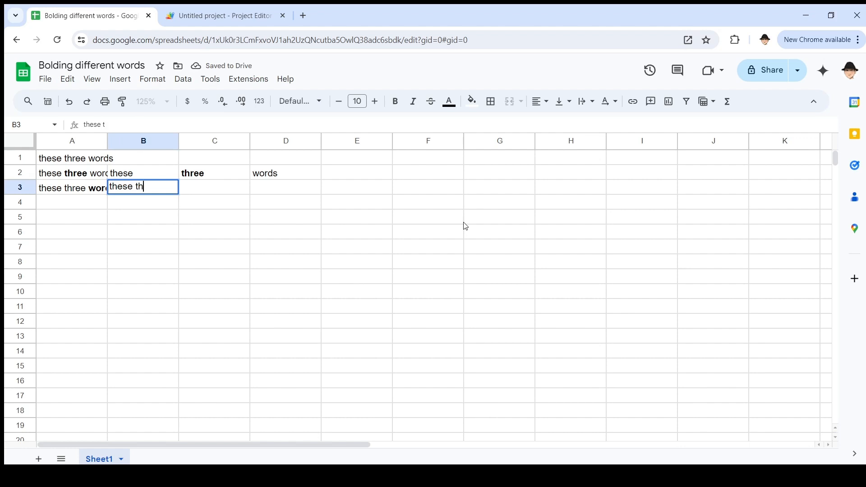
key("enter")
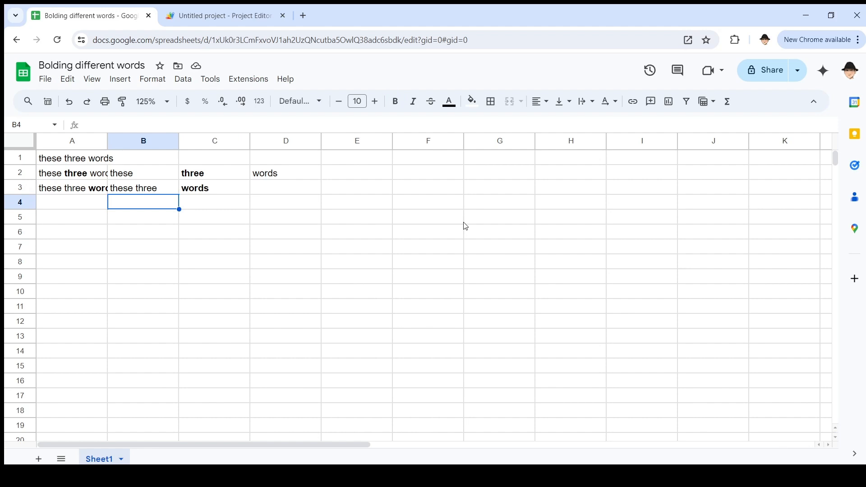
type("these three words")
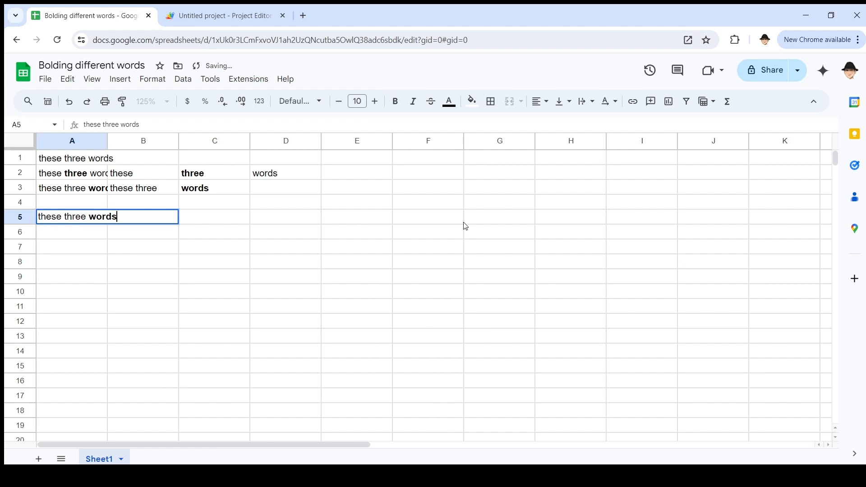
Edit A5's sentence with 'styled' and enter 'word' in the cell beside it.
double_click(73, 216)
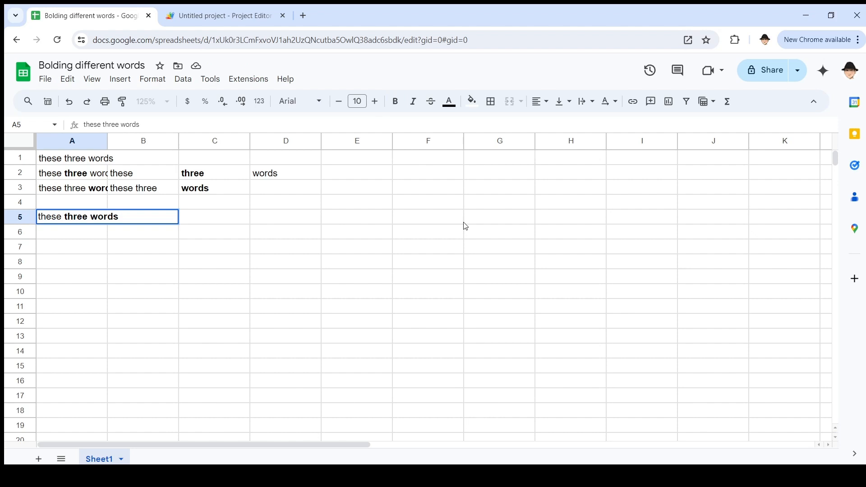
type("styled")
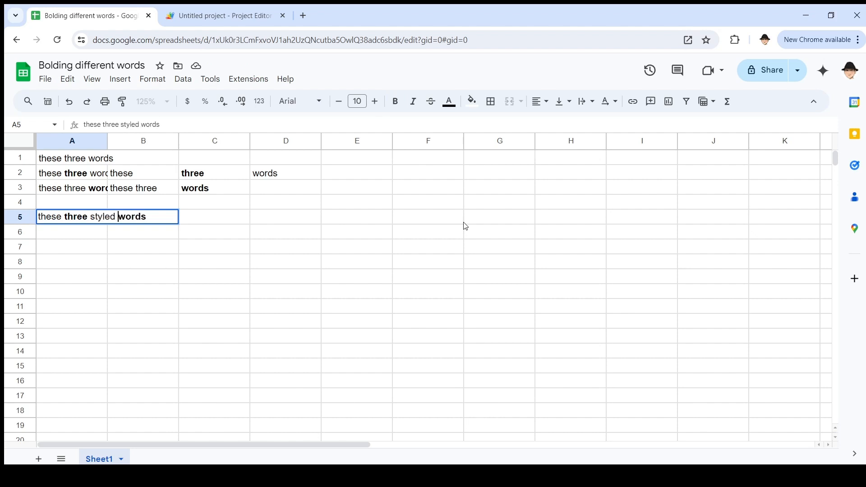
left_click(394, 101)
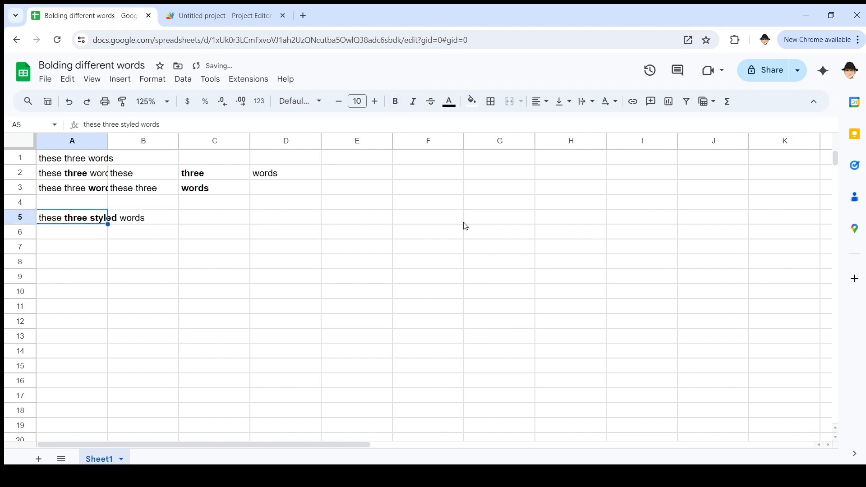
left_click(143, 217)
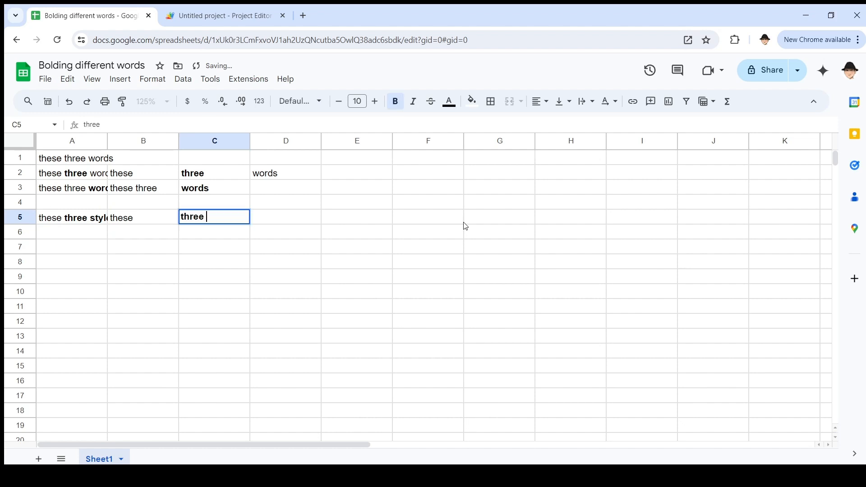
type("words")
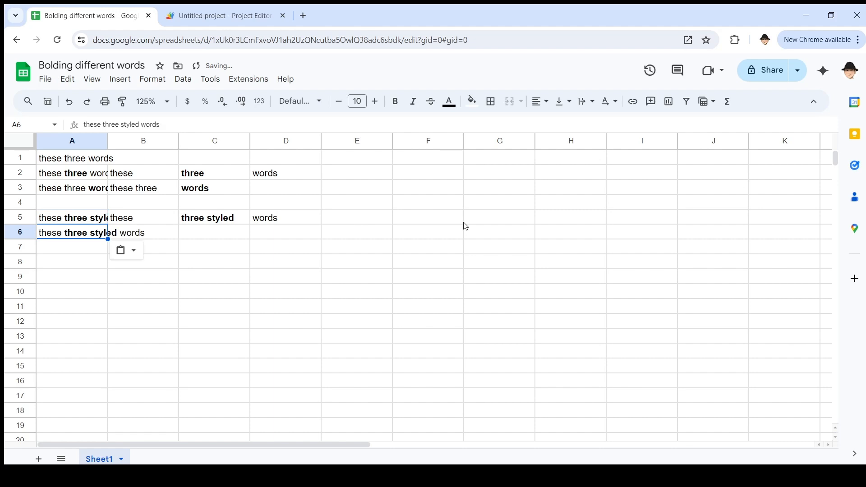
Edit the sentence in A6, enter a 'sty' styled run in D6, and select cells to clear.
double_click(103, 231)
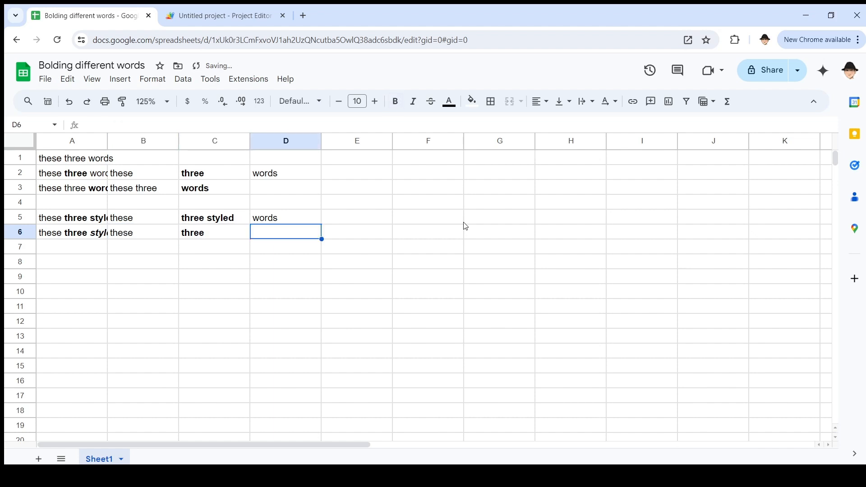
type("sty")
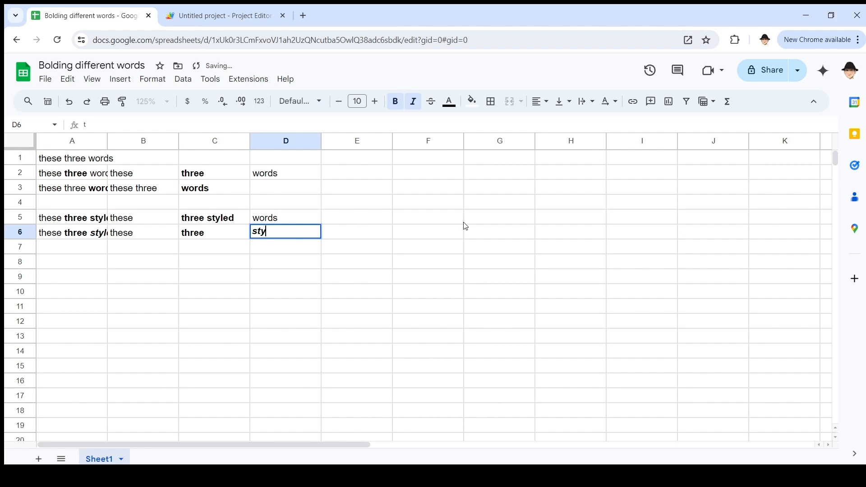
key("Enter")
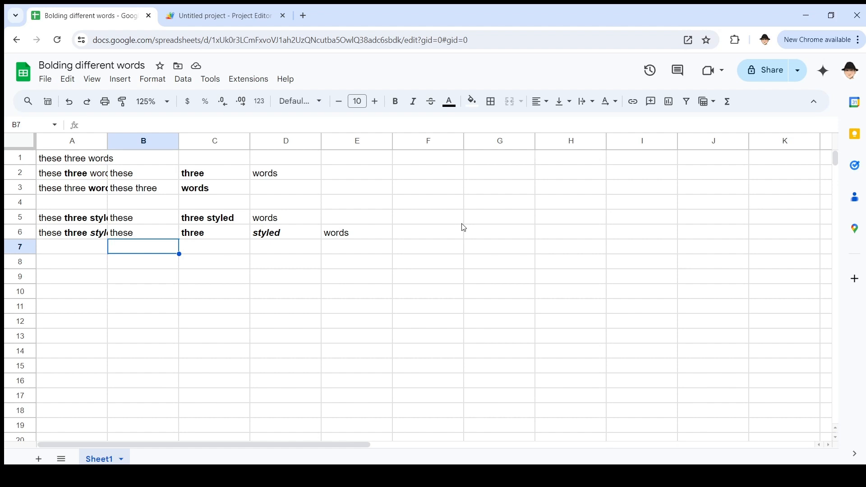
mouse_move(395, 101)
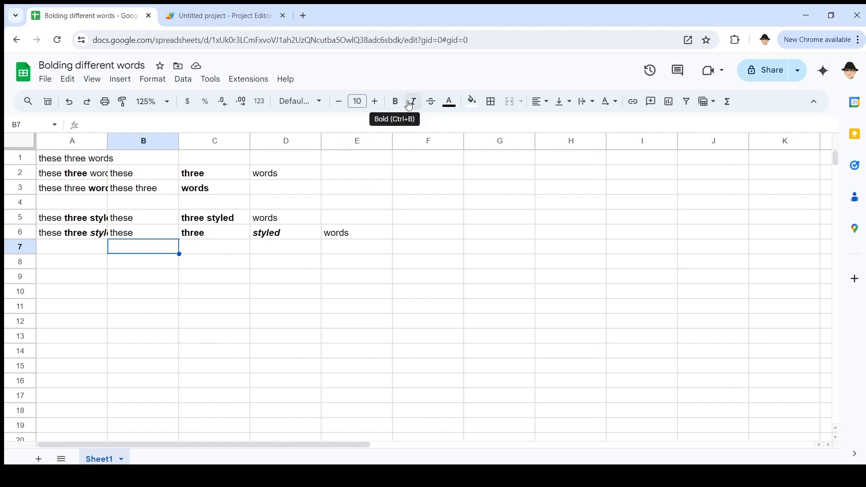
mouse_move(448, 101)
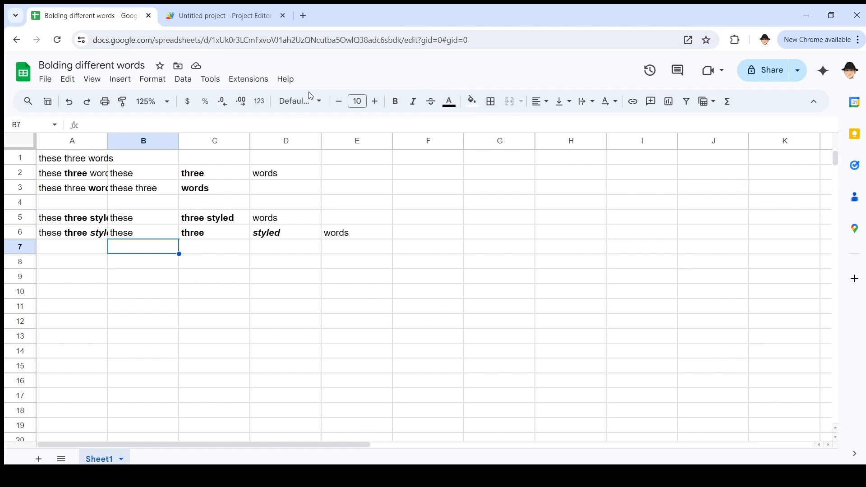
mouse_move(299, 101)
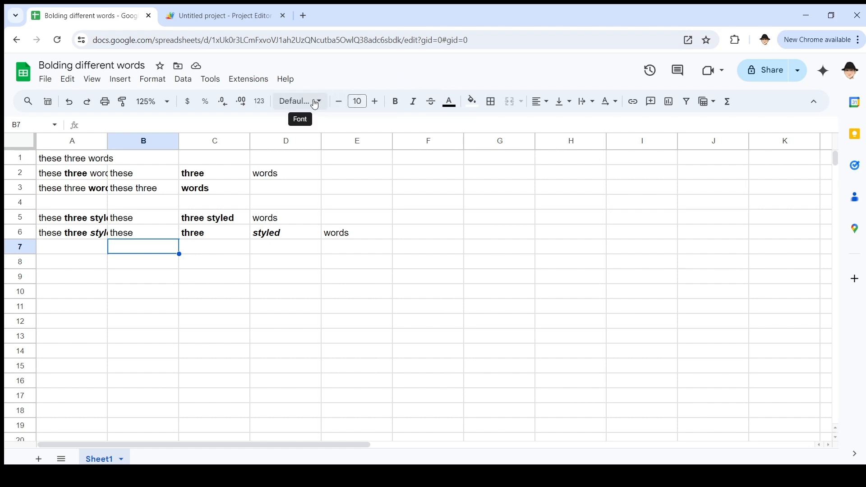
mouse_move(361, 219)
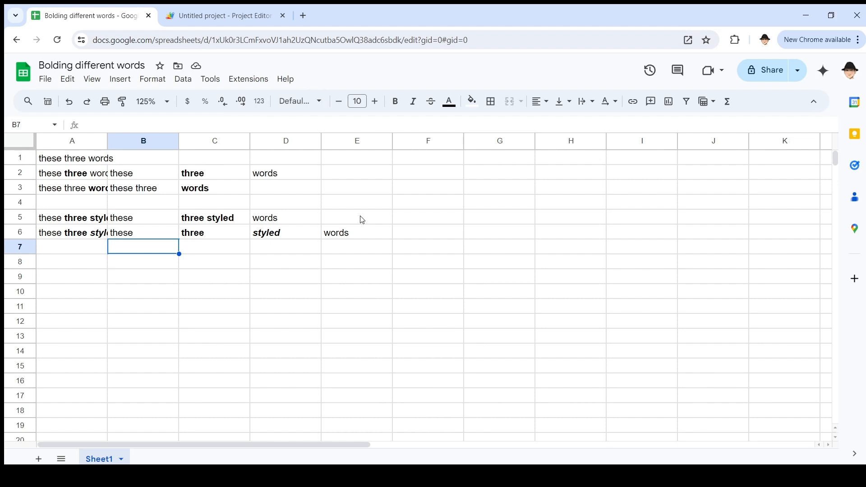
left_click(71, 232)
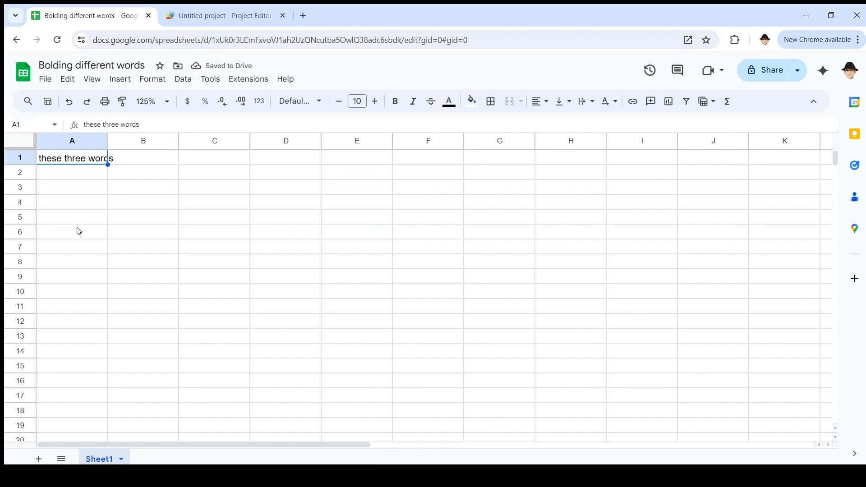
Return to the Code.gs editor to add a blank line after outVal.
left_click(223, 15)
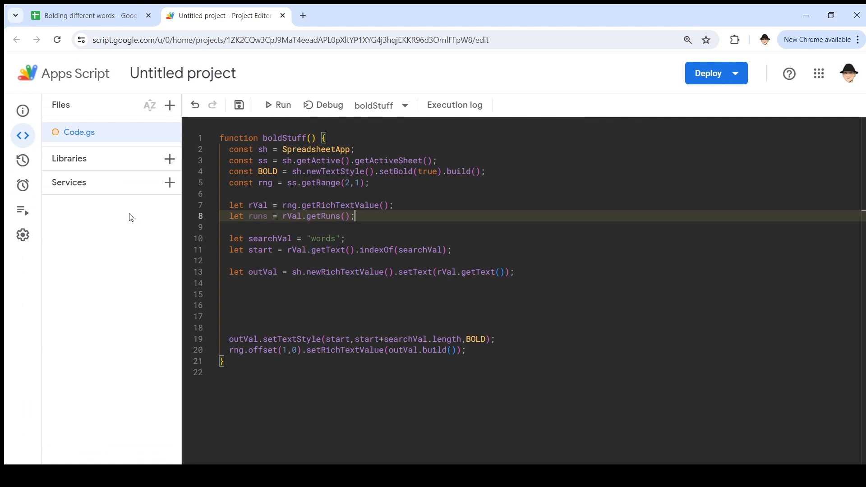
mouse_move(329, 217)
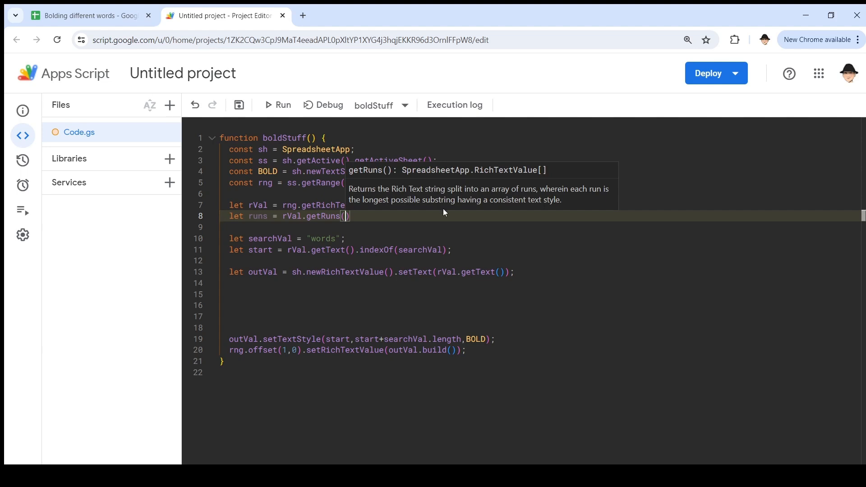
mouse_move(440, 232)
type(";")
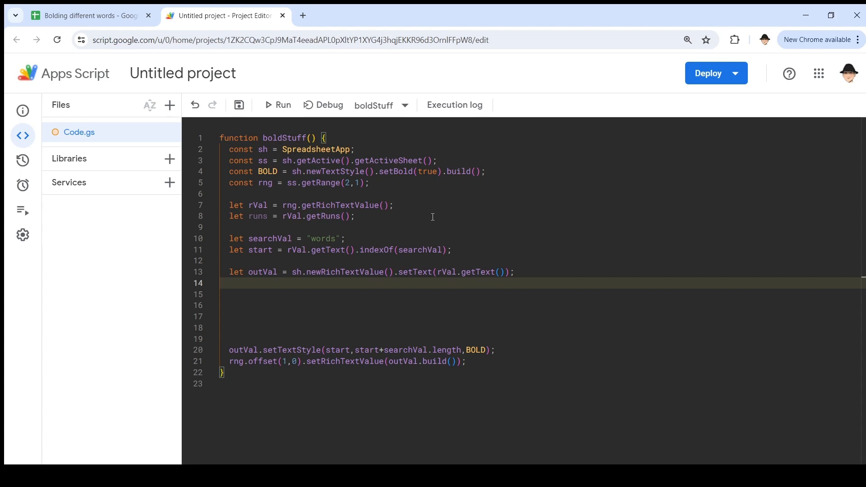
Write a for loop calling outVal.setTextStyle(runs[i].getStartIndex(), runs[i].getEndIndex()).
type("for (let i in runs")
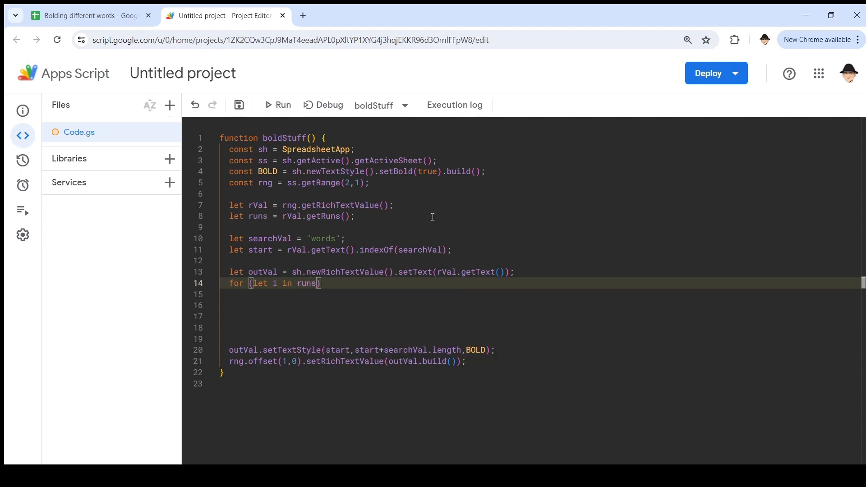
type("{")
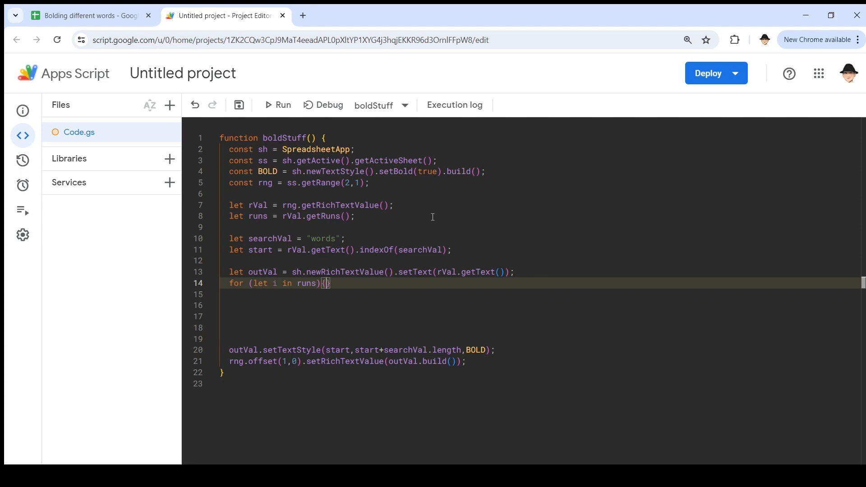
type("out")
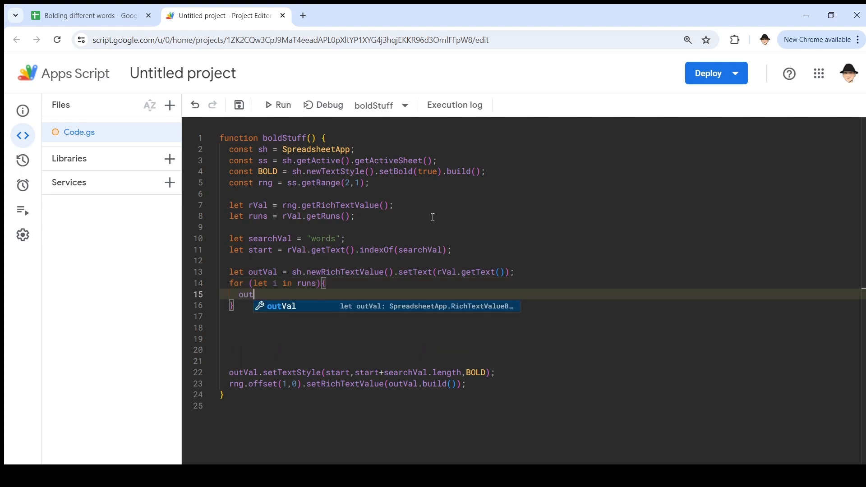
type(".setTextStyle(")
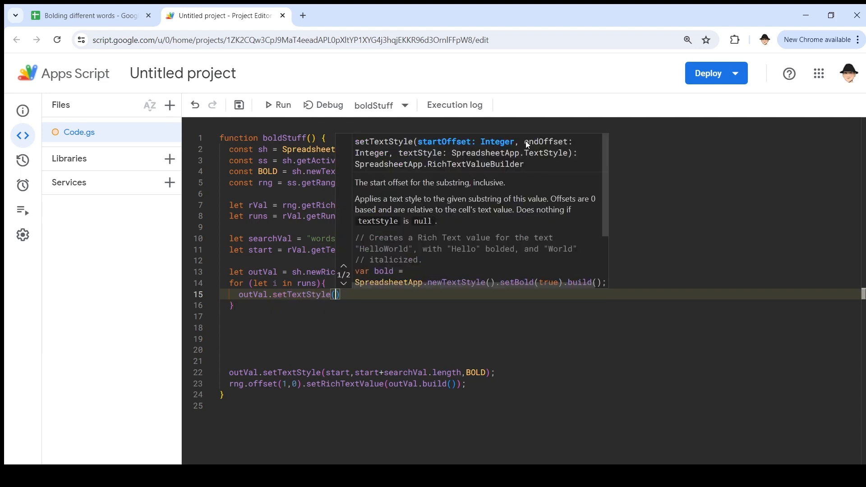
mouse_move(462, 320)
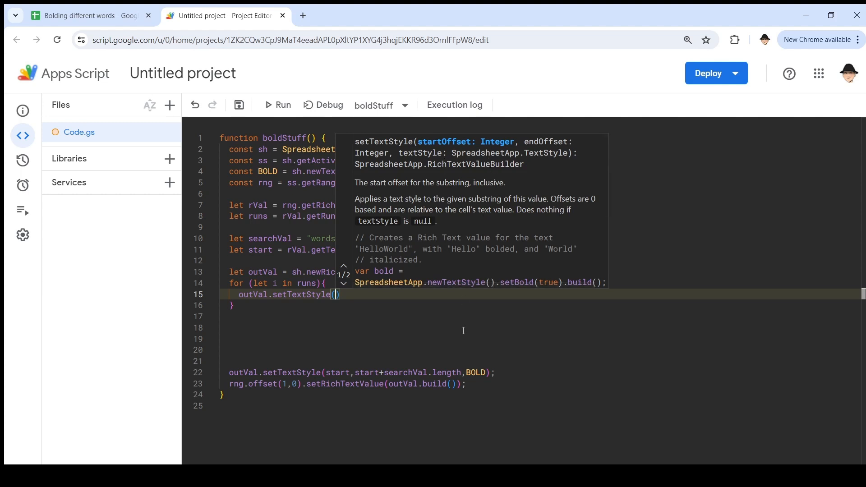
type("runs[i].s")
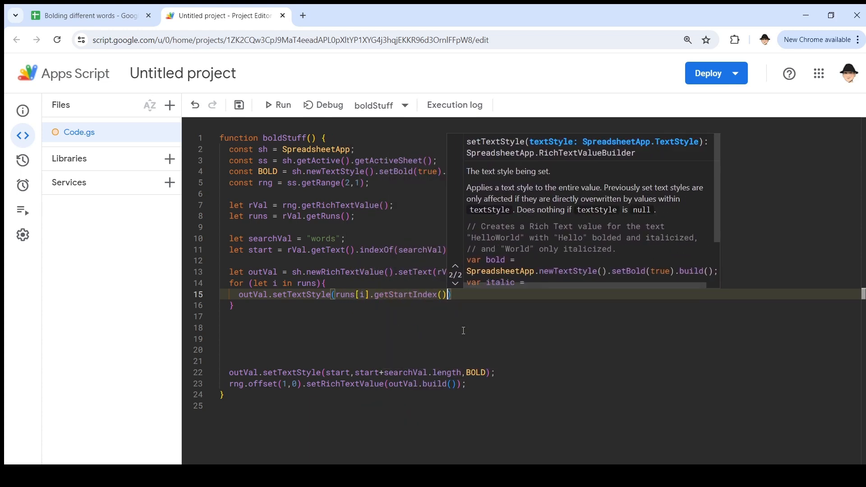
type(",runs[i]")
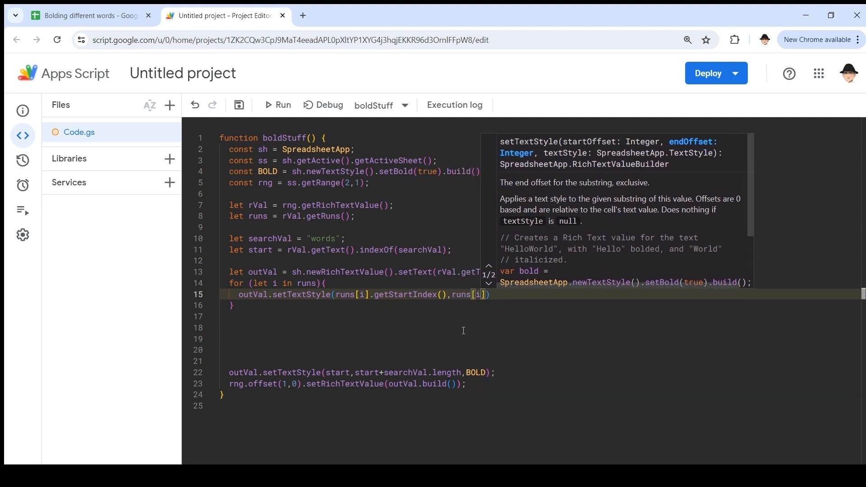
type("getEndIndex(")
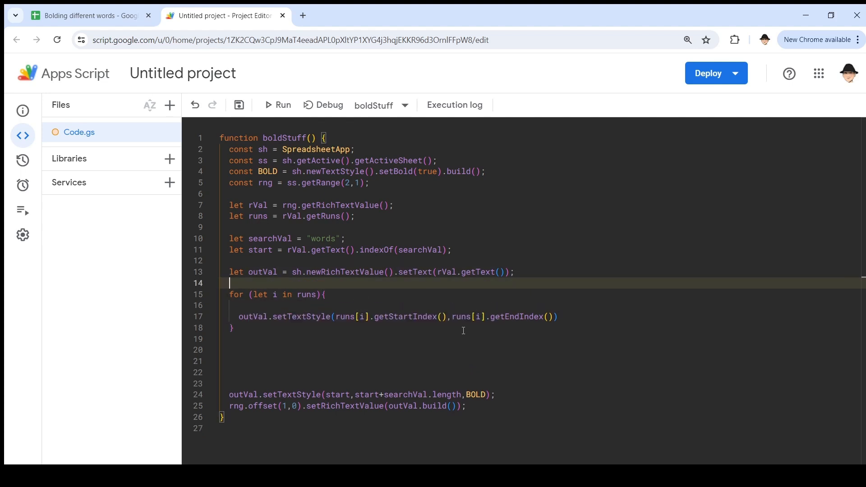
Declare let run;, assign run = runs[i] in the loop, and use run in setTextStyle.
type("let run;")
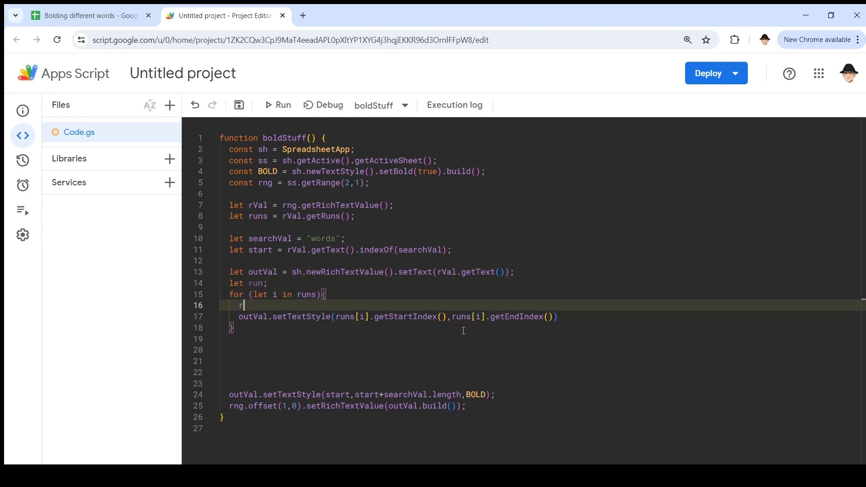
type("un = runs[i];")
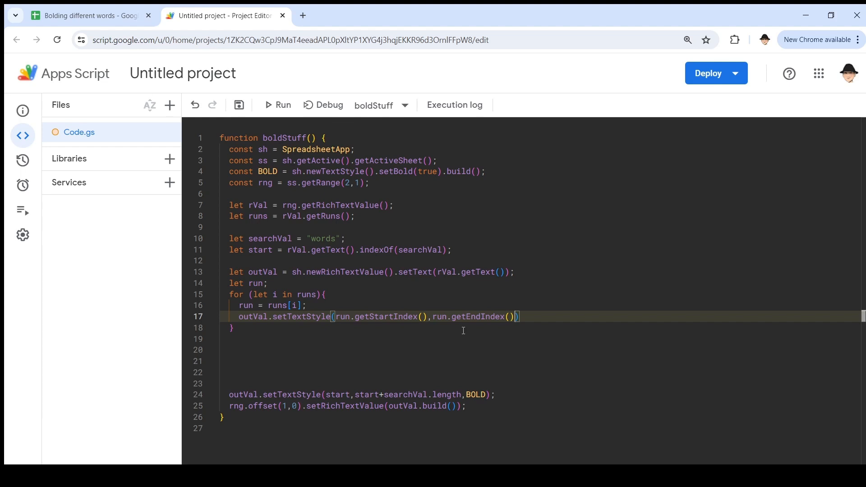
type("run.getTextStyle(")
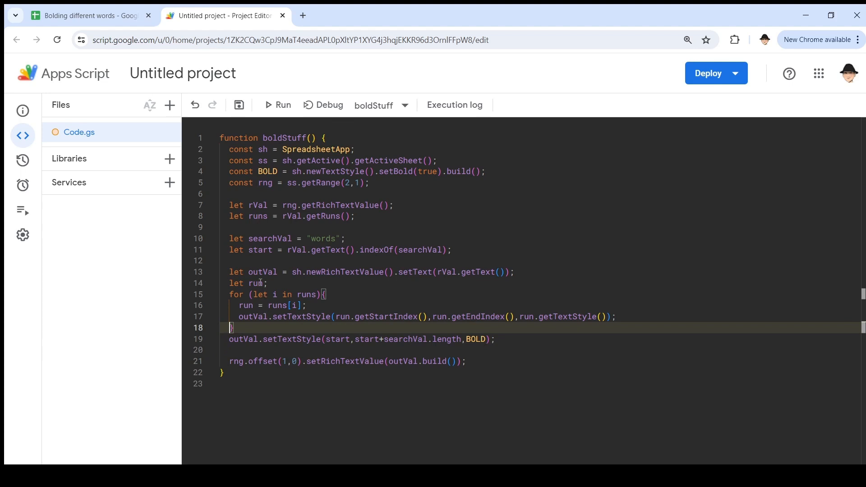
Replace the search value "words" with "three" in the boldStuff code.
double_click(264, 272)
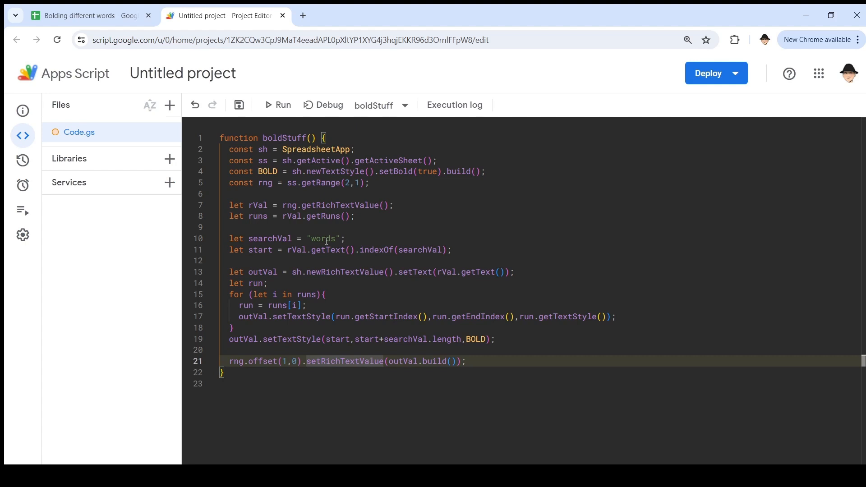
type("three")
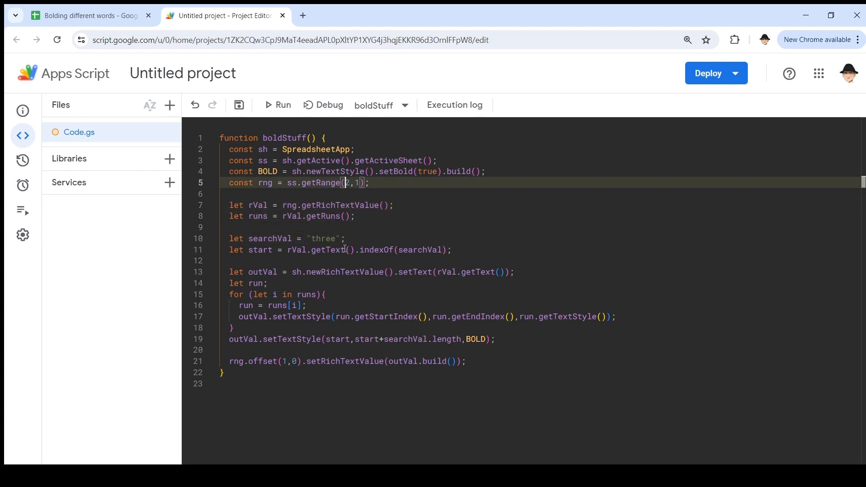
Change getRange to row 1, run boldStuff for "three", and close the execution log.
key("Backspace")
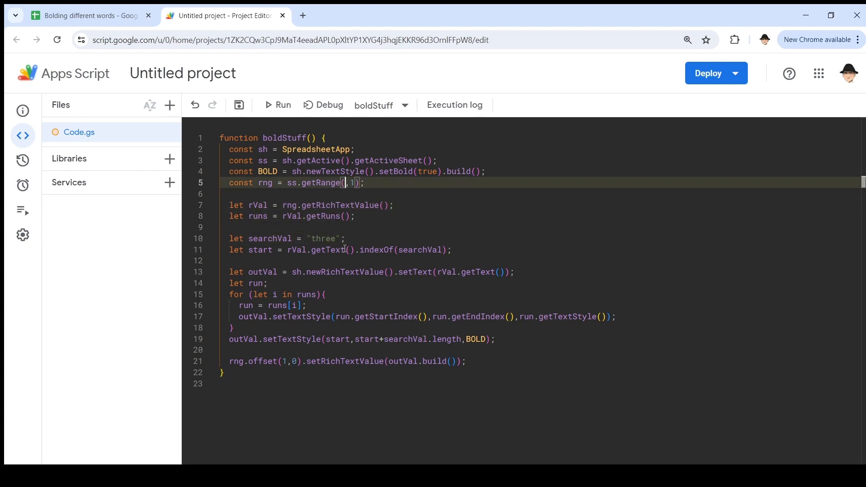
type("1")
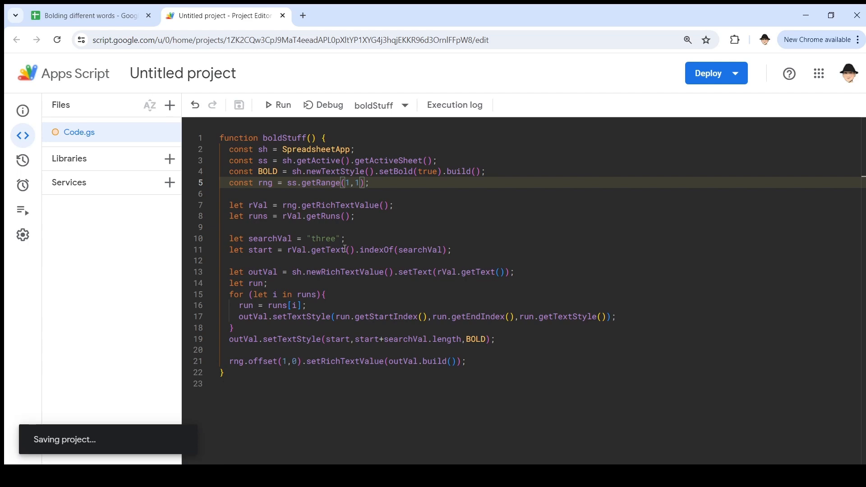
left_click(89, 15)
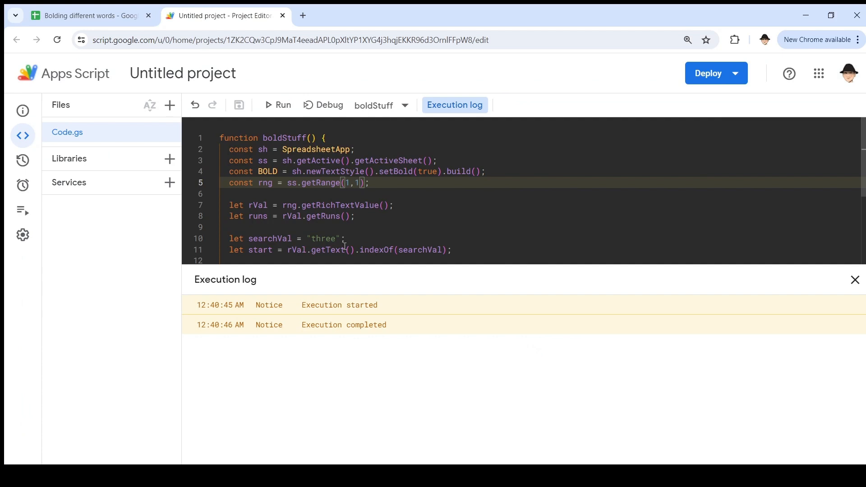
left_click(89, 15)
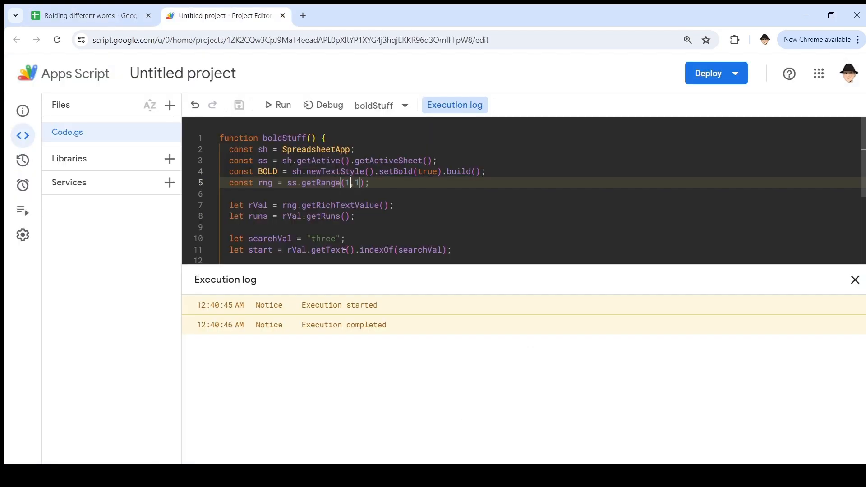
left_click(854, 280)
type("words")
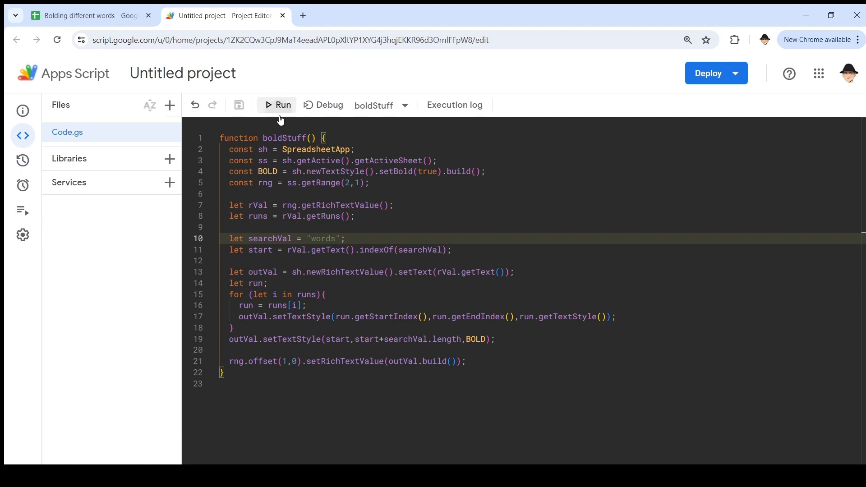
Run boldStuff on A2 for "words", then on A3 for "these", and check the sheet.
left_click(276, 105)
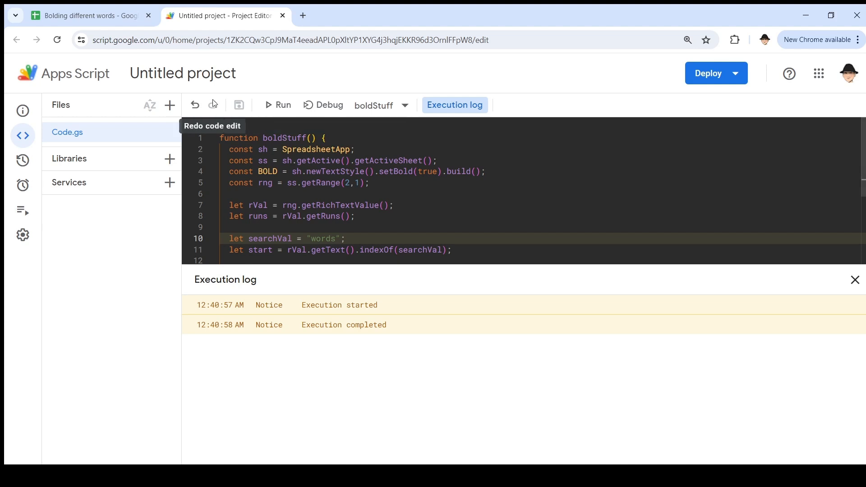
left_click(88, 15)
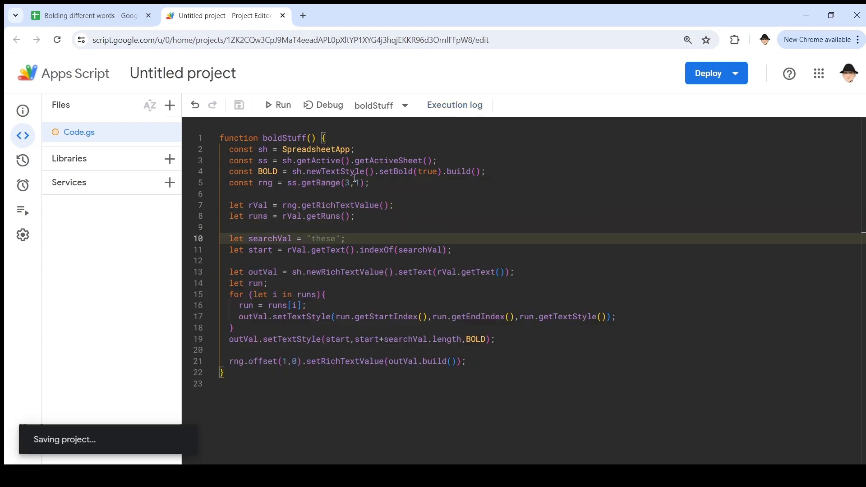
left_click(278, 105)
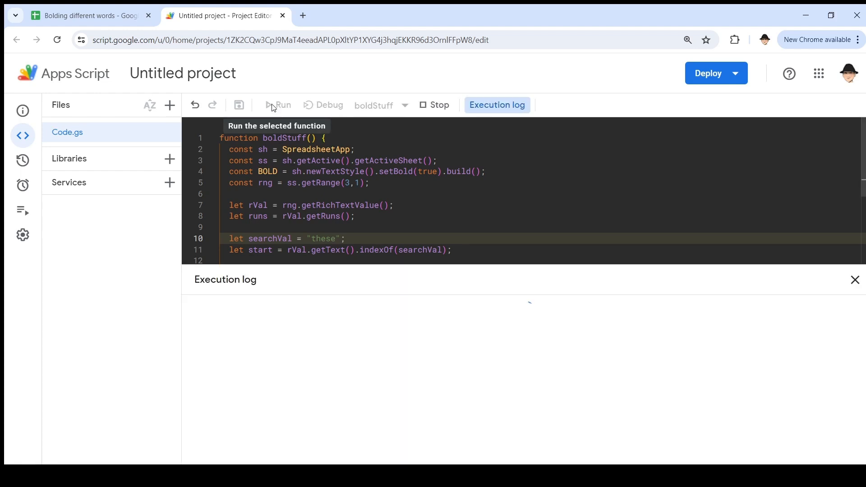
left_click(88, 15)
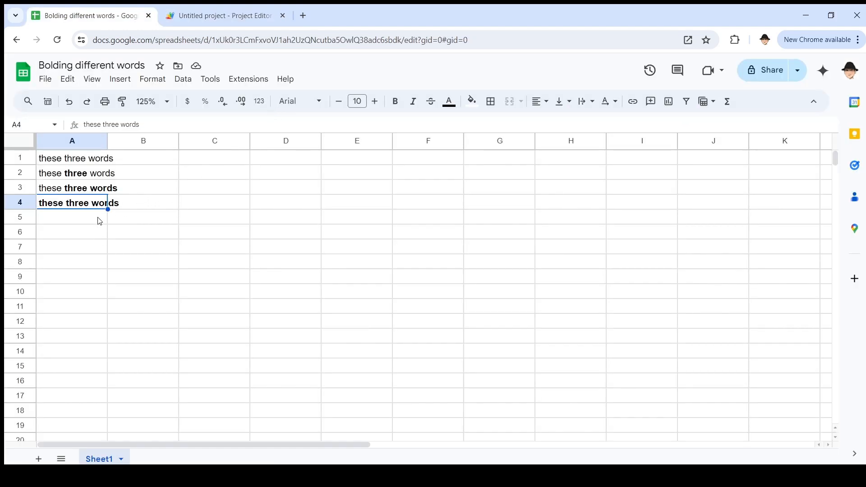
left_click(221, 15)
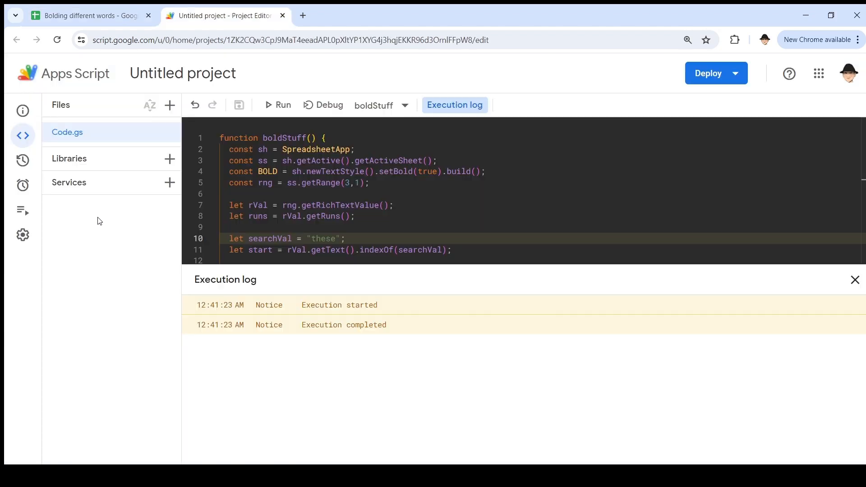
Close the execution log and highlight the occurrences of the runs variable.
left_click(855, 280)
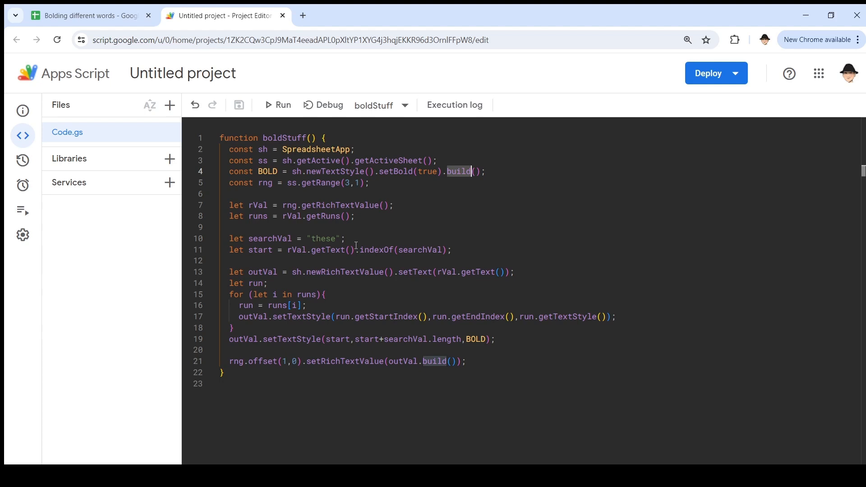
mouse_move(357, 228)
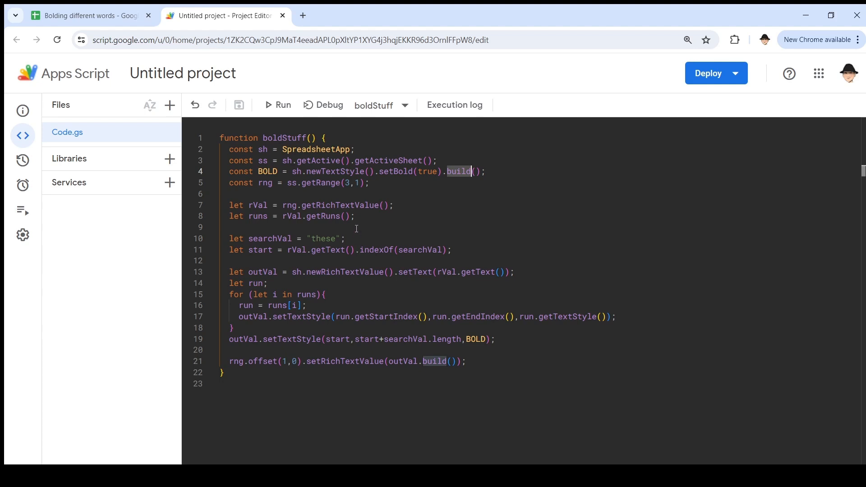
mouse_move(280, 271)
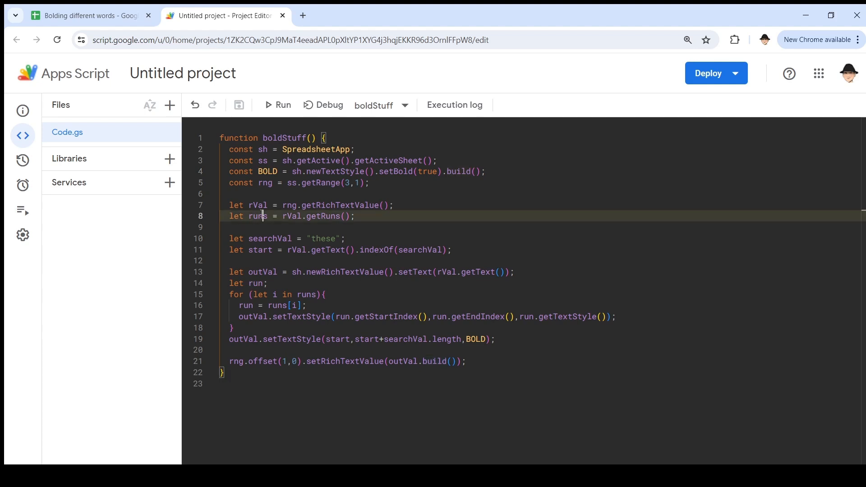
double_click(256, 216)
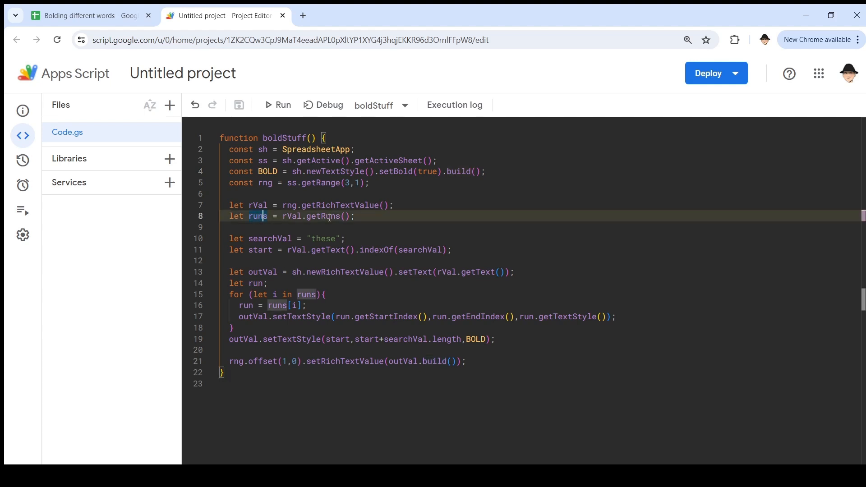